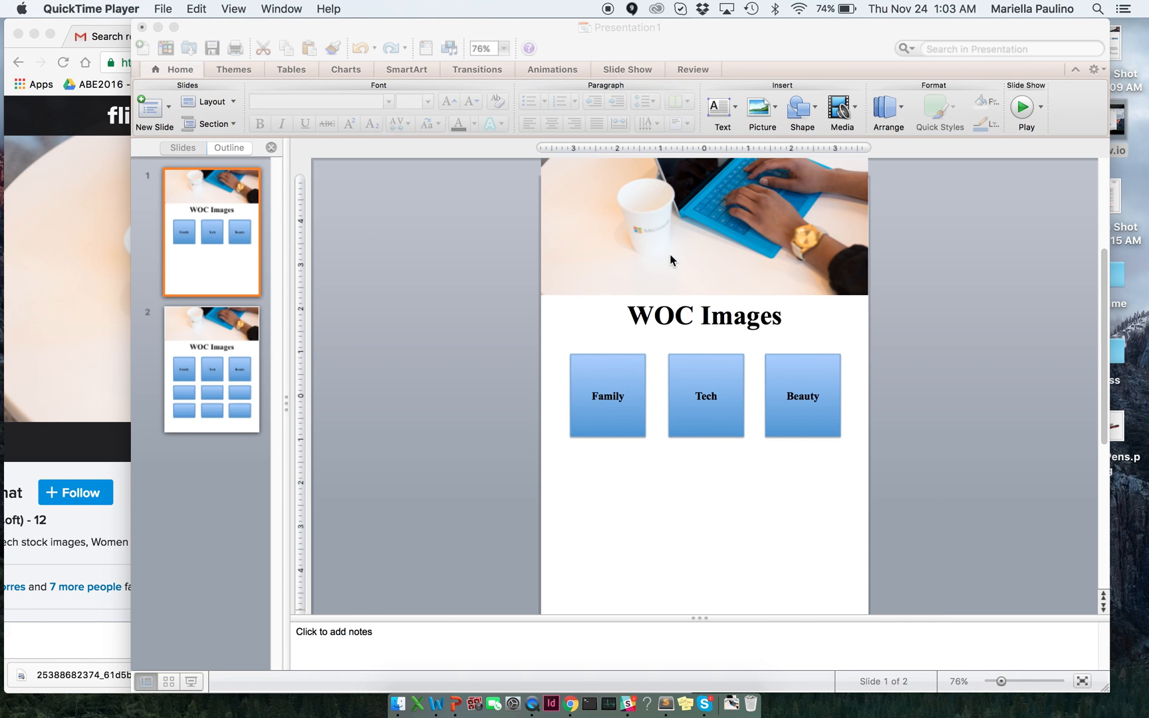
mouse_move(591, 238)
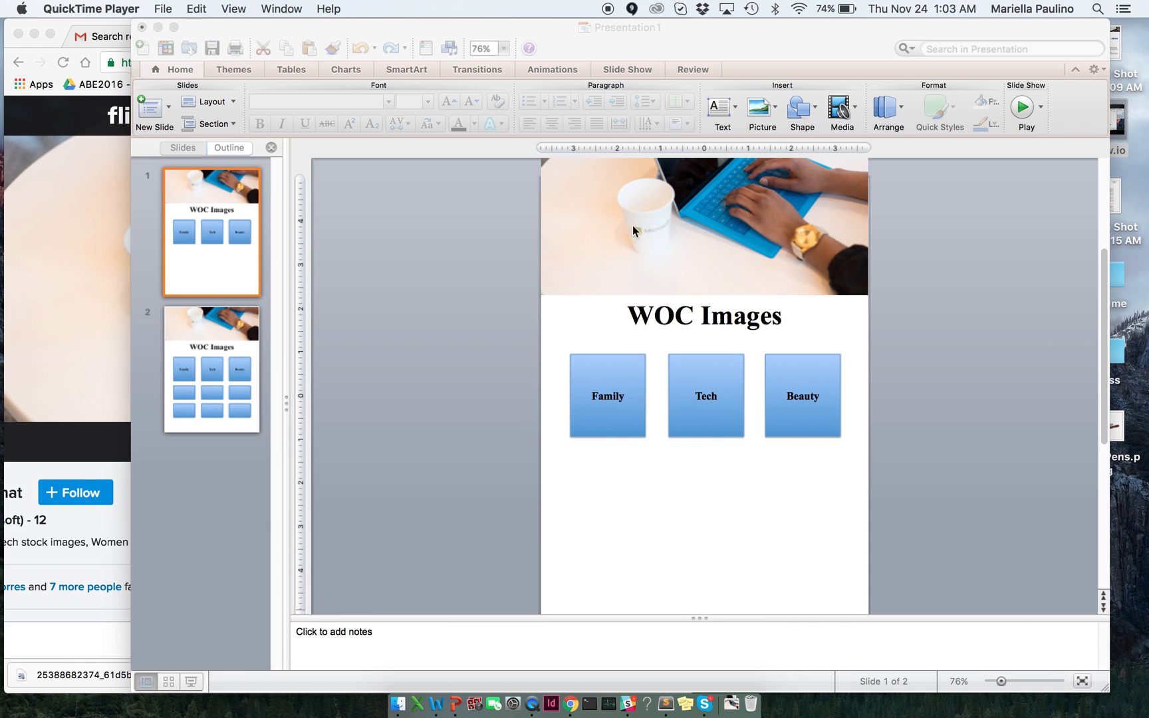
mouse_move(735, 415)
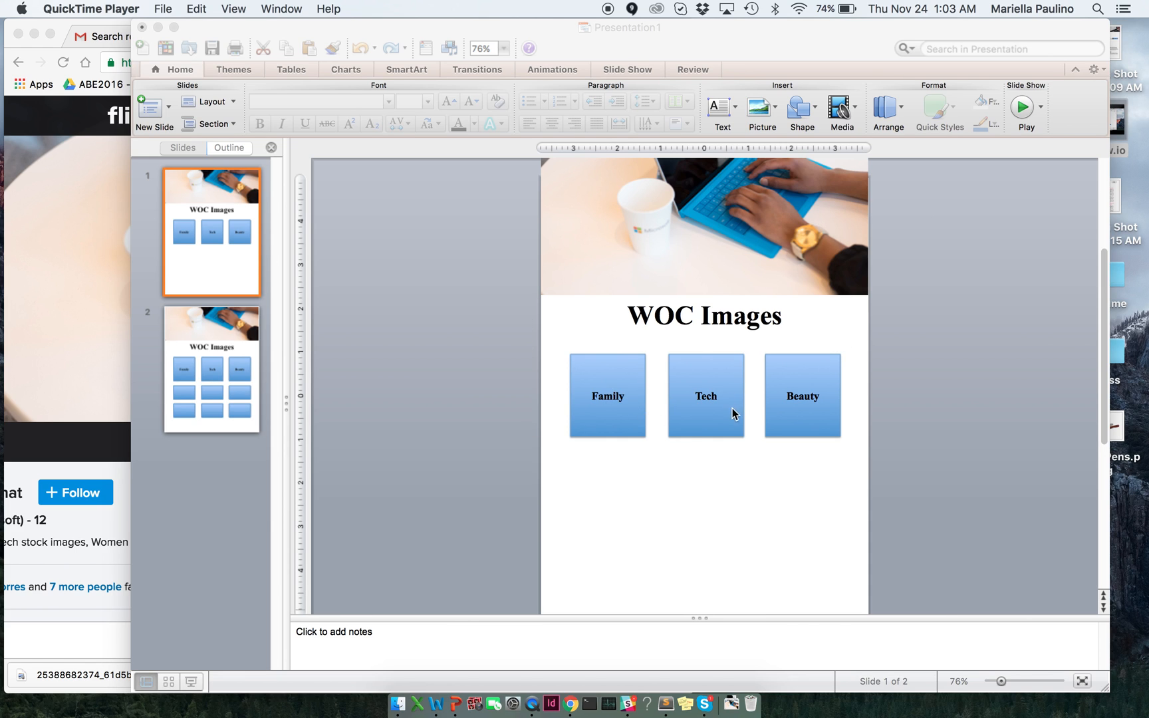
mouse_move(807, 418)
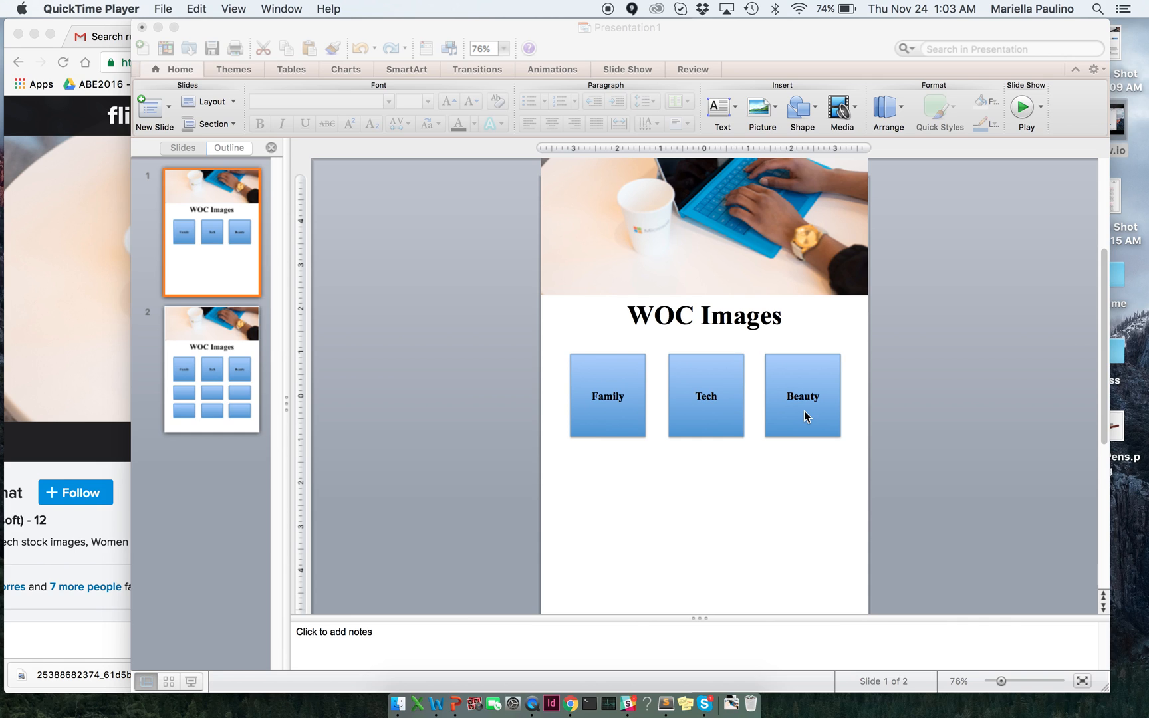
mouse_move(673, 400)
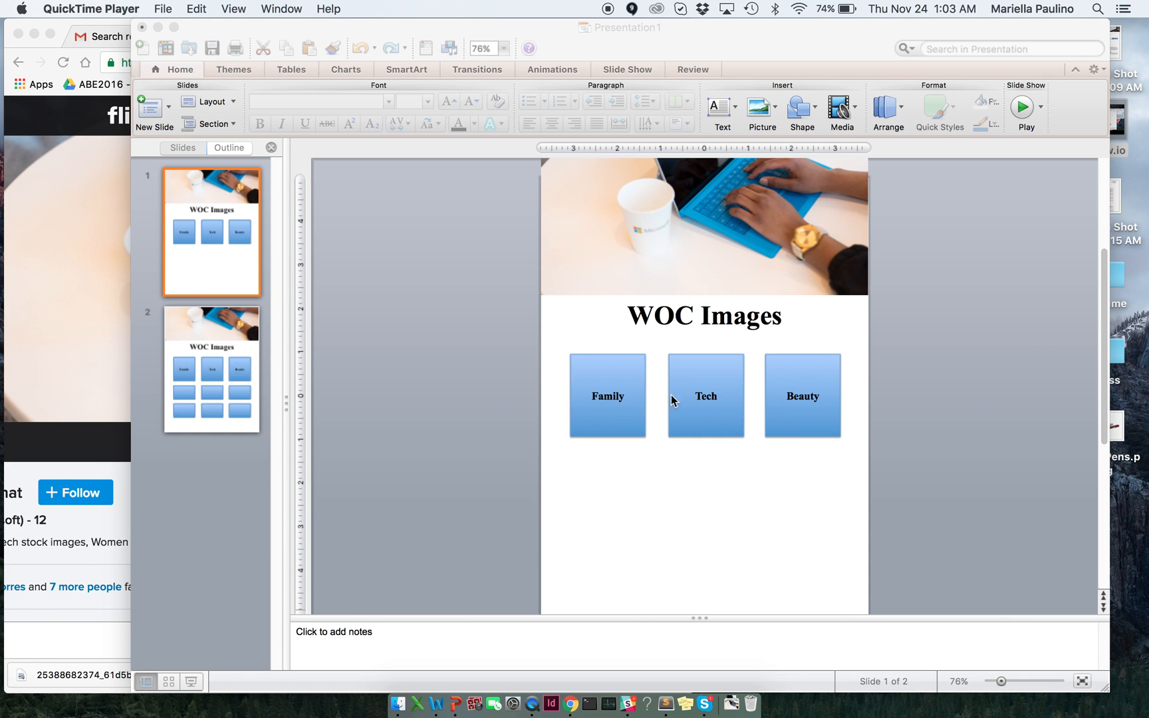
mouse_move(810, 412)
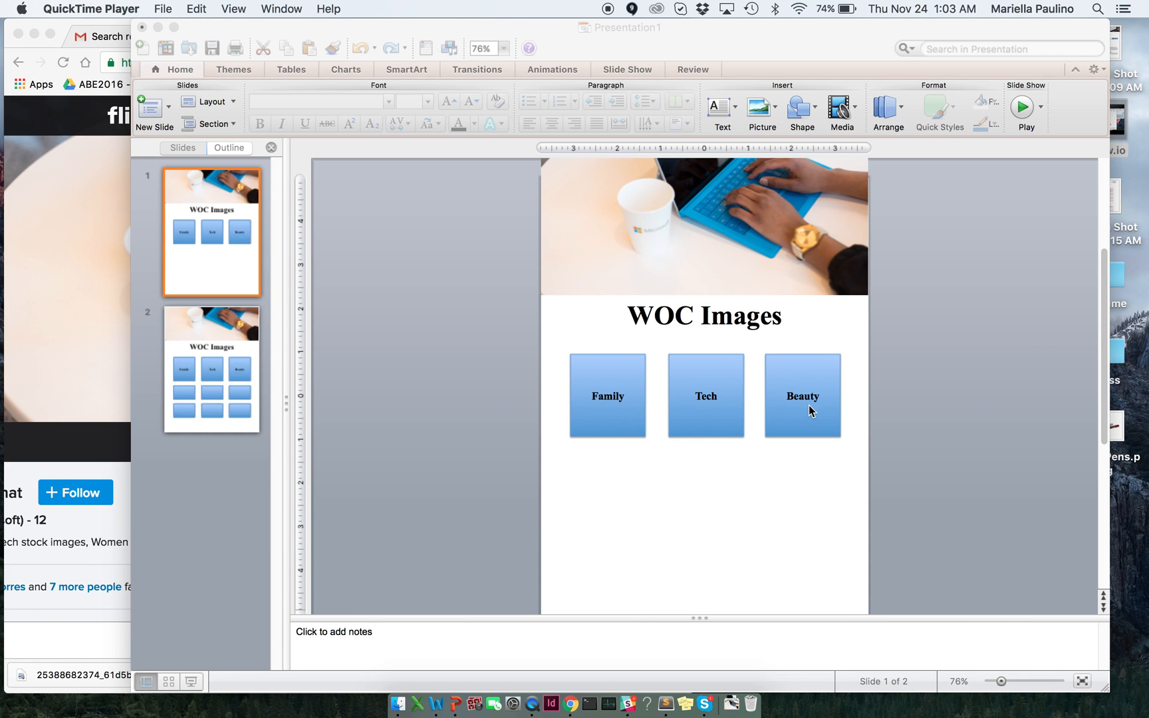
mouse_move(601, 413)
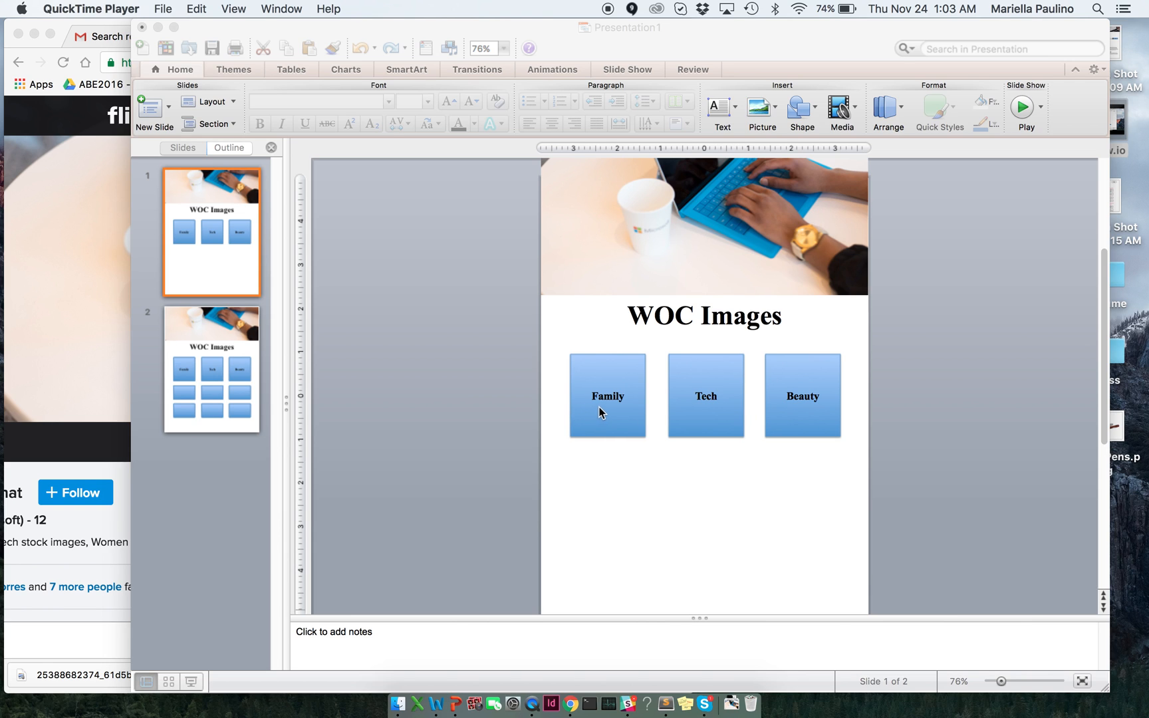
mouse_move(265, 394)
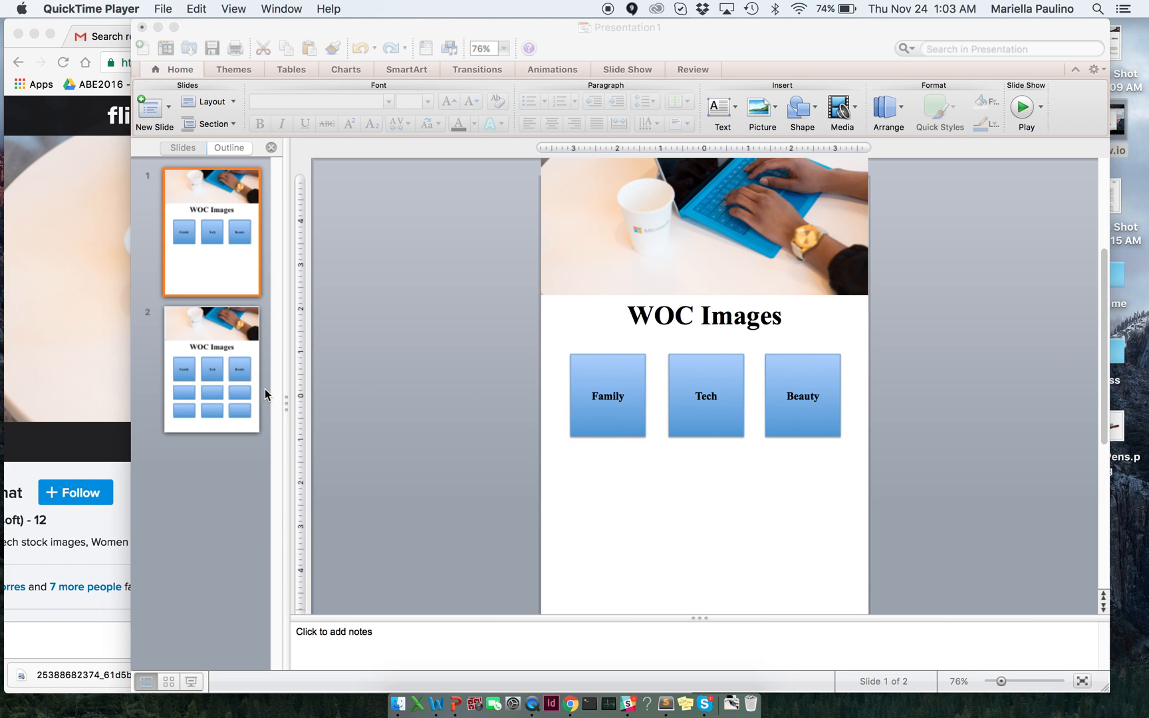
Show slide 2 with the WOC Images header, three labelled boxes and six blank boxes
click(211, 369)
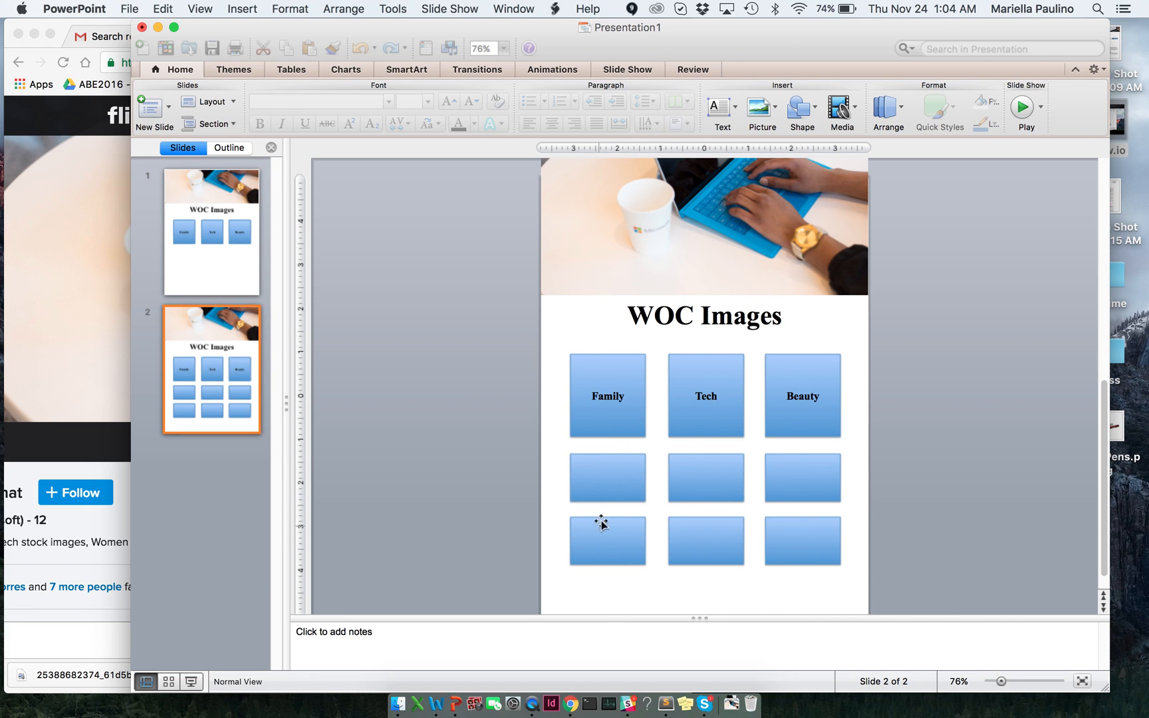
mouse_move(767, 206)
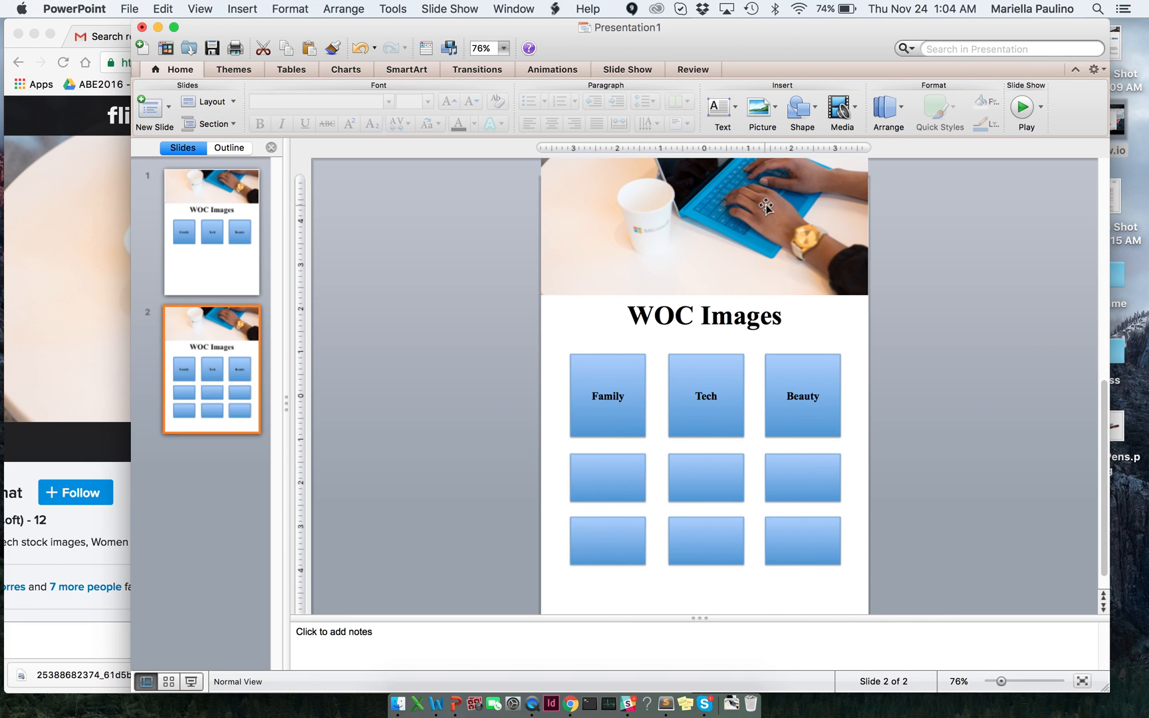
mouse_move(212, 233)
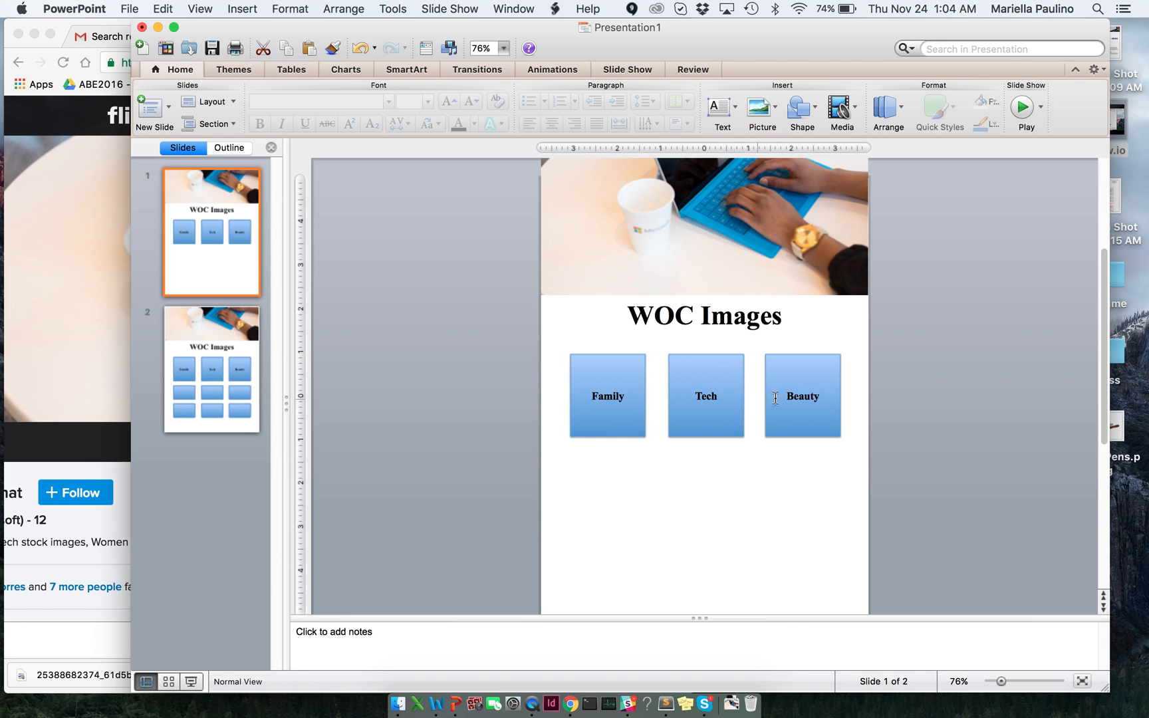
click(212, 370)
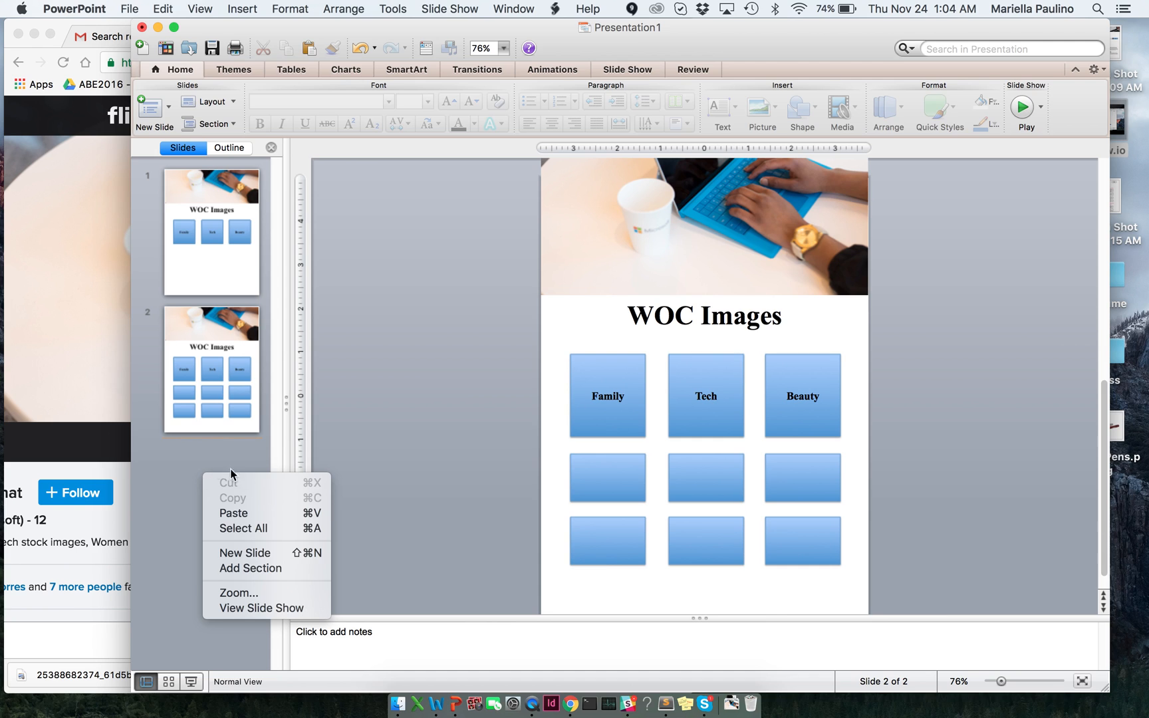
Add a new slide, then set the new presentation's slides to Portrait orientation in Page Setup
click(244, 553)
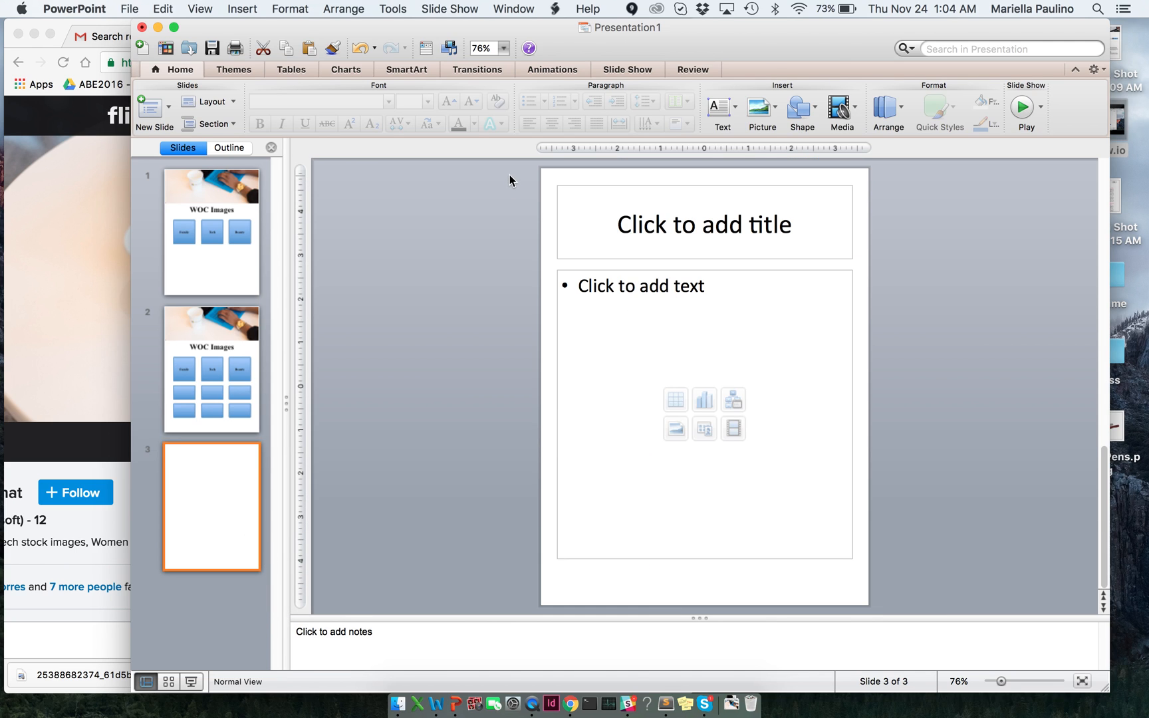
mouse_move(449, 154)
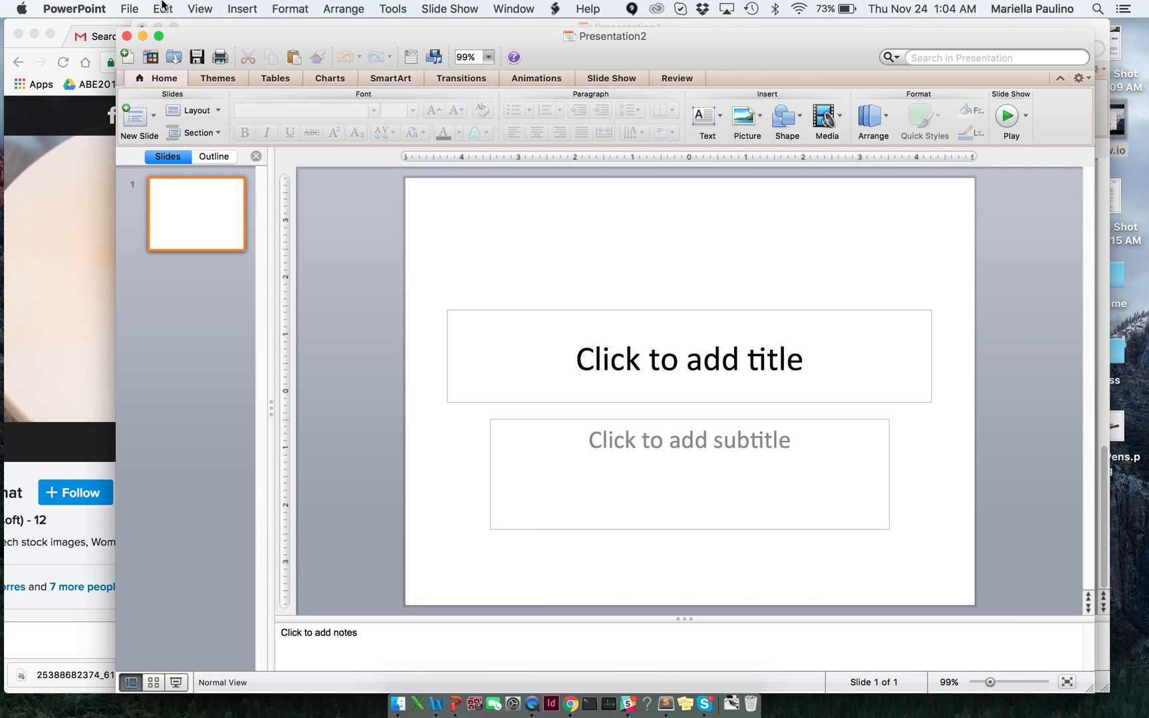
click(129, 8)
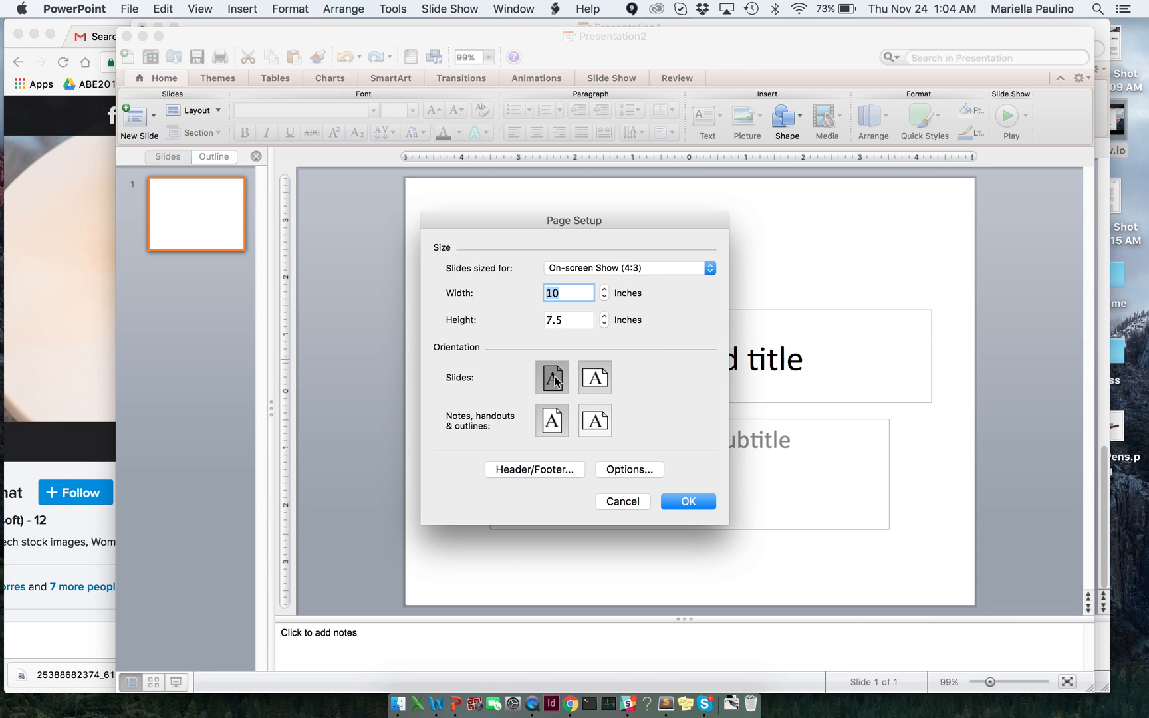
click(686, 501)
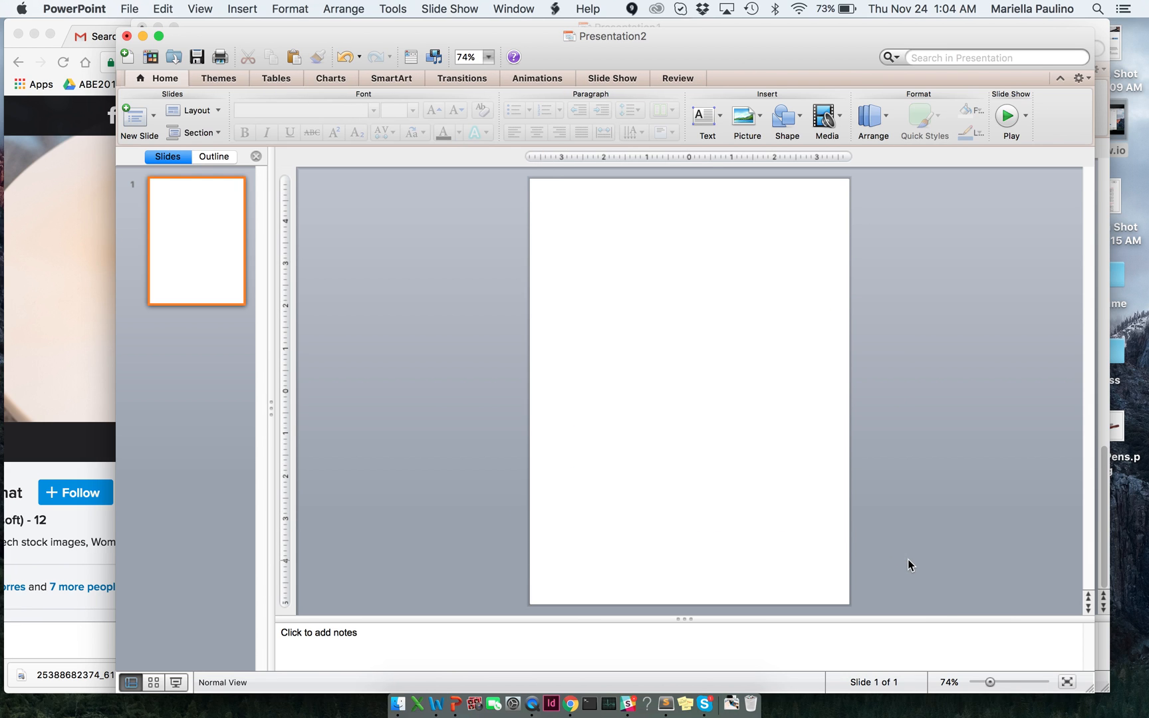
mouse_move(303, 295)
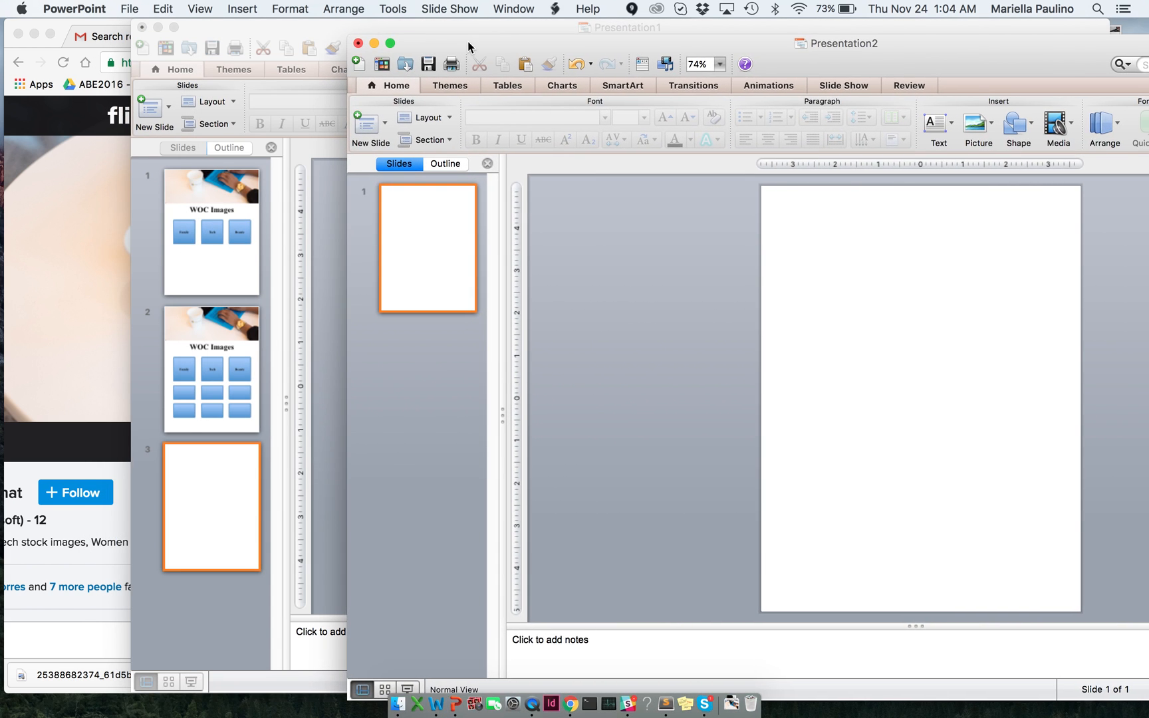
mouse_move(211, 337)
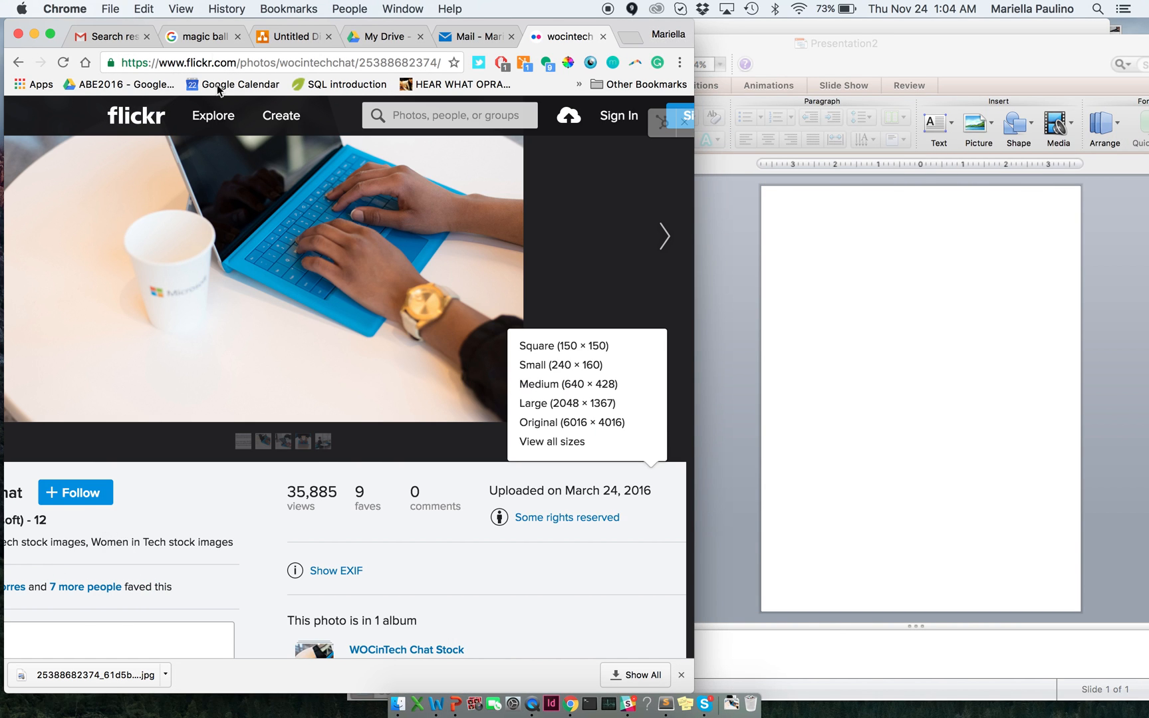
mouse_move(252, 25)
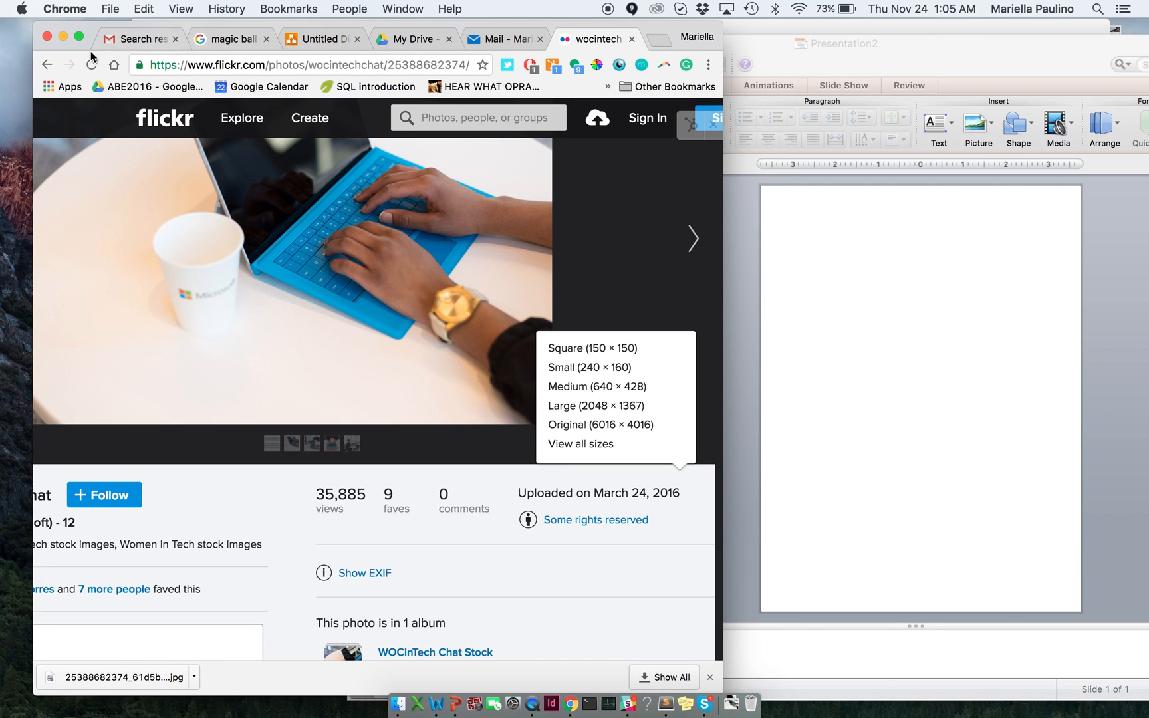
mouse_move(396, 368)
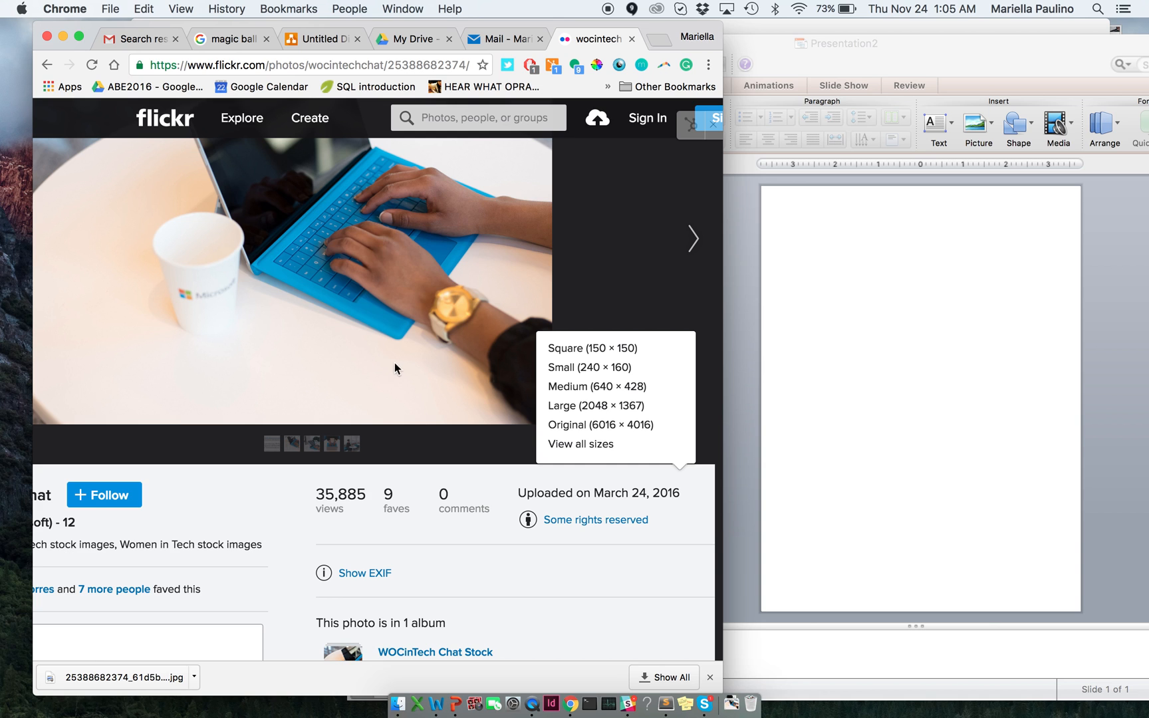
Scroll the Flickr page of the typing-hands photo and show its download size options
scroll(down, 3)
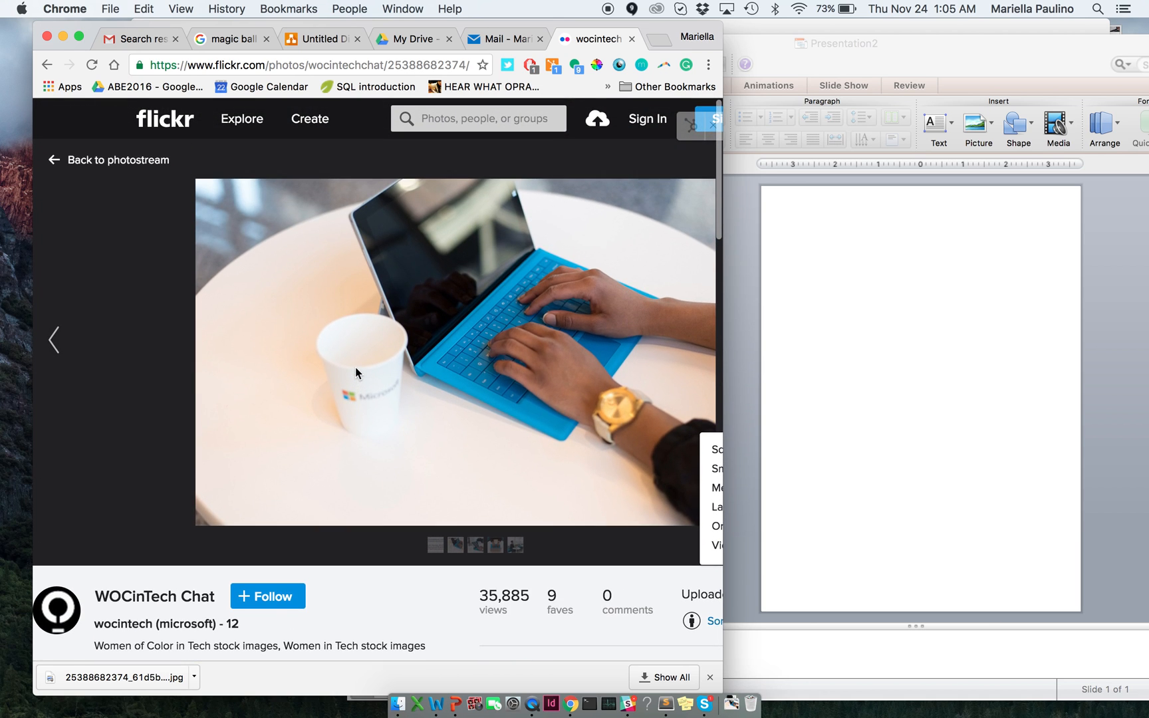
scroll(down, 3)
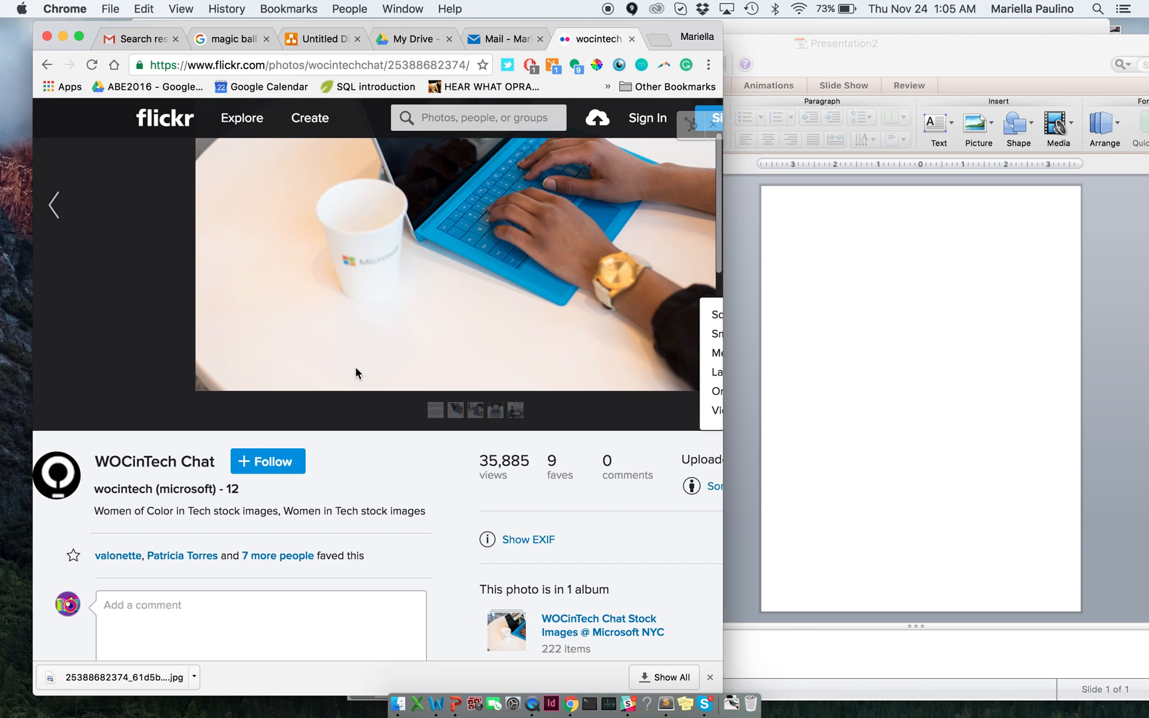
scroll(down, 3)
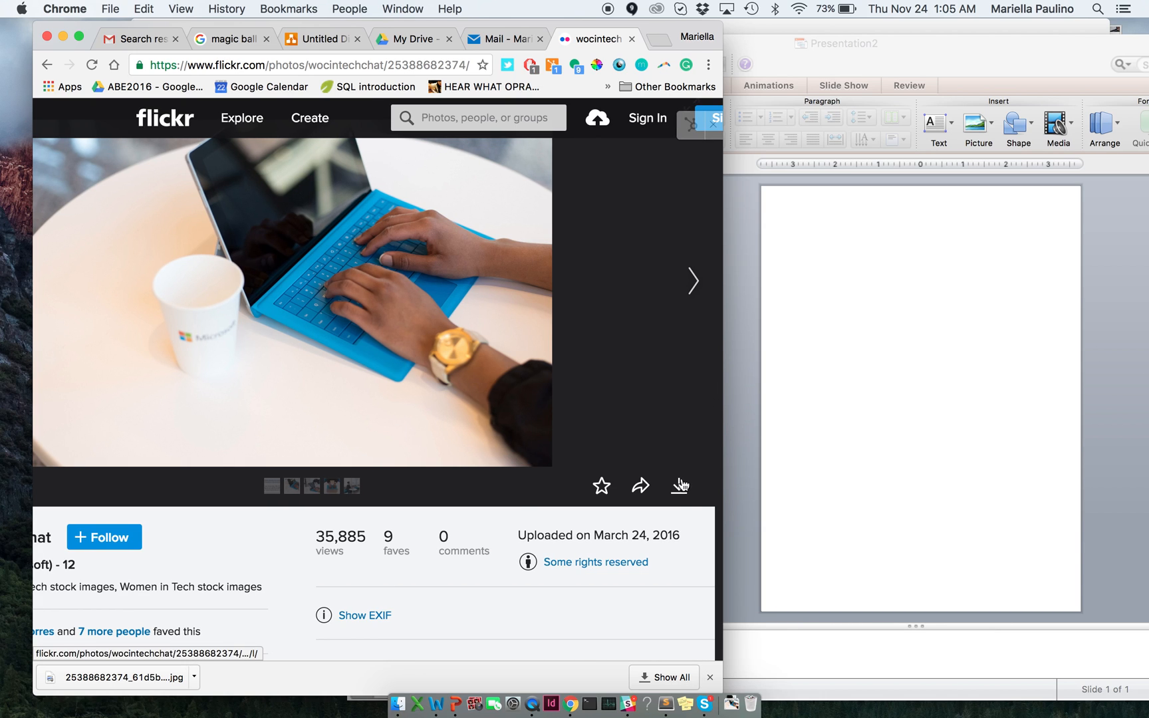
mouse_move(680, 487)
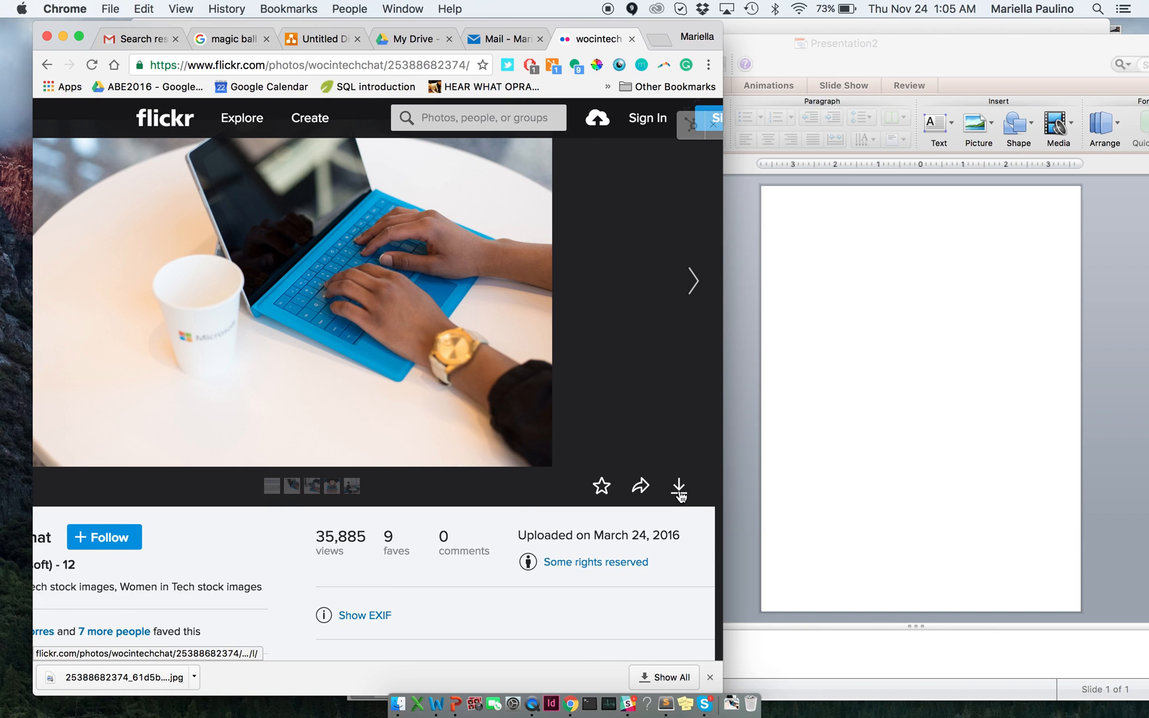
click(678, 487)
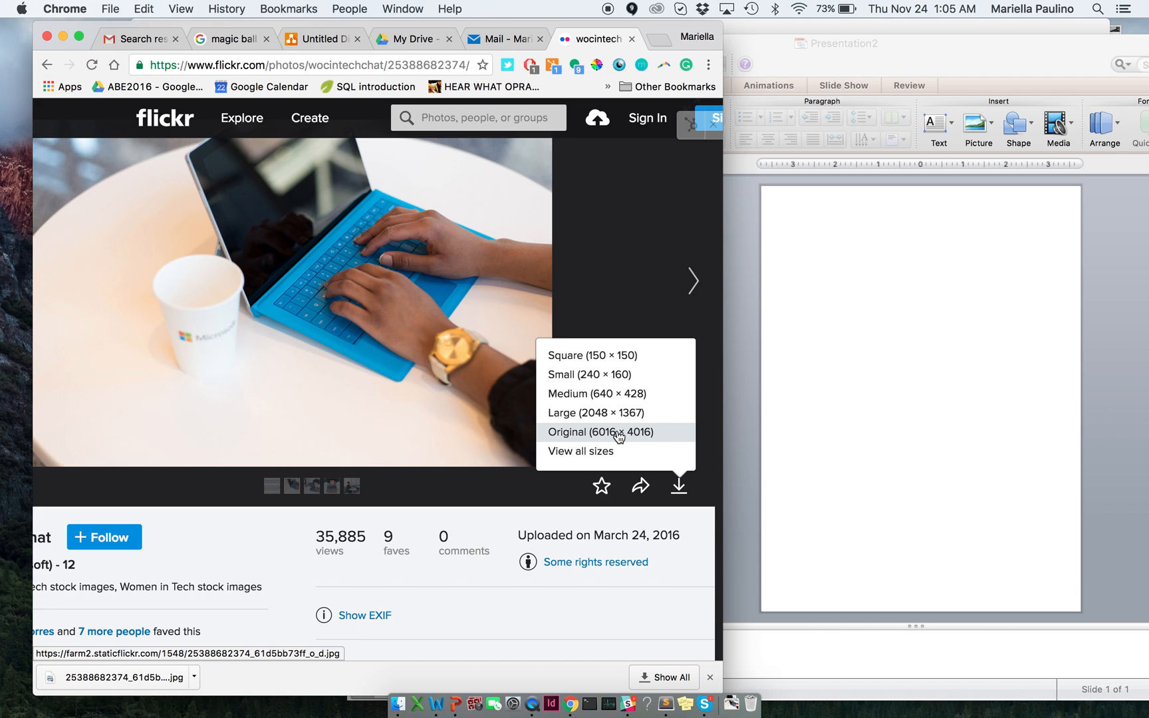
mouse_move(622, 365)
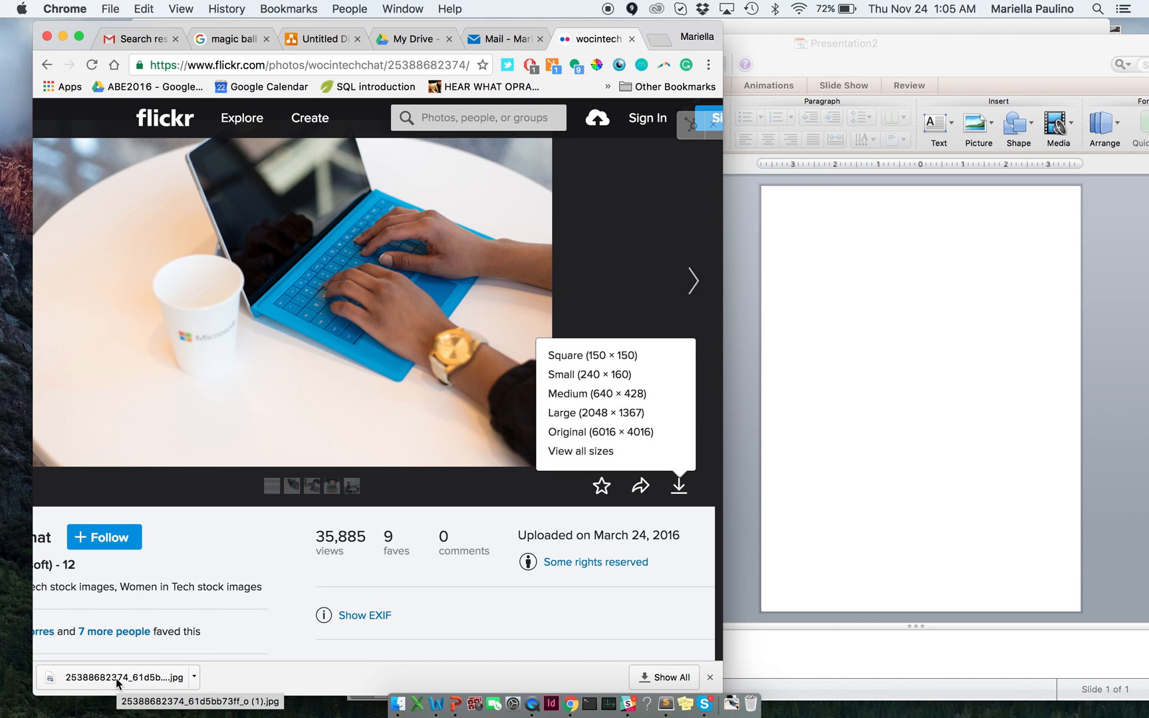
Drop the downloaded typing-hands JPG onto the slide and fit it as a short banner flush with the top edge
drag(117, 677, 820, 411)
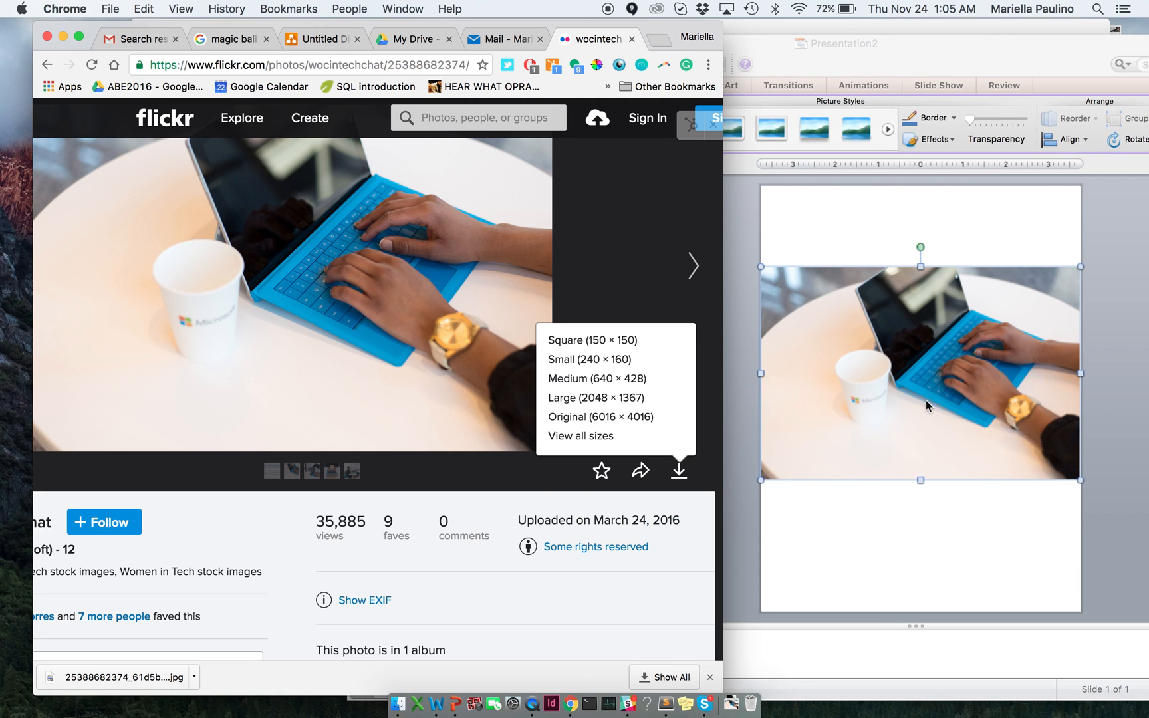
click(920, 370)
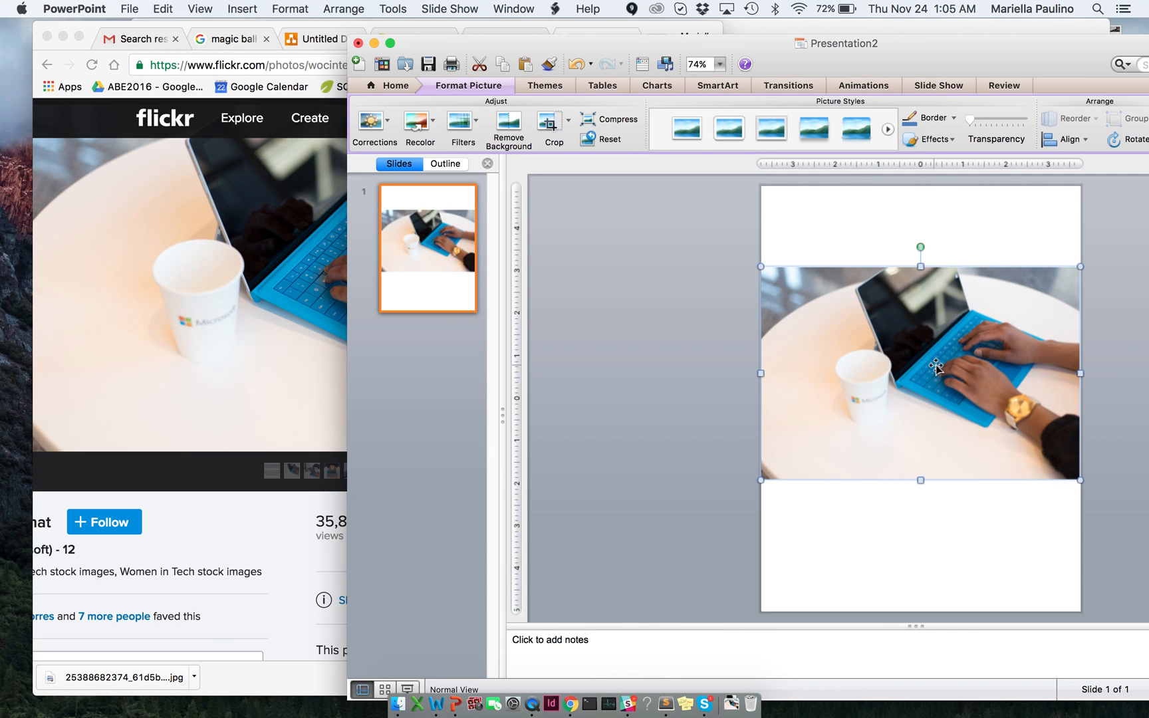
drag(920, 373, 935, 213)
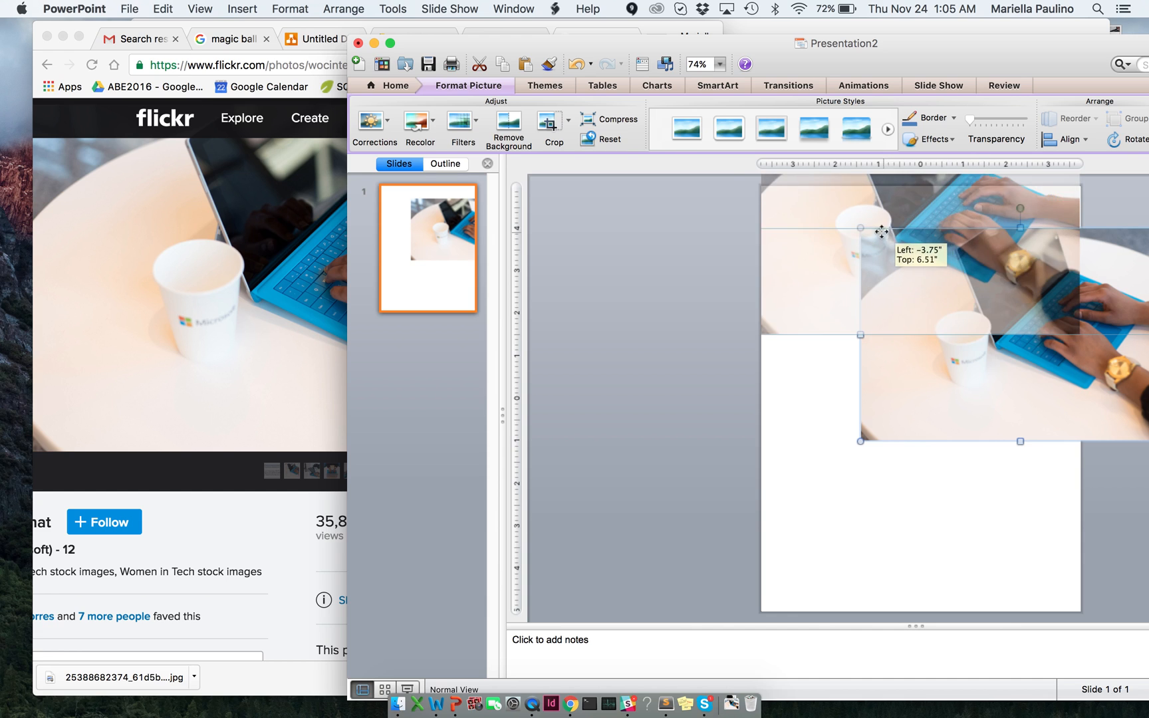
drag(878, 231, 887, 202)
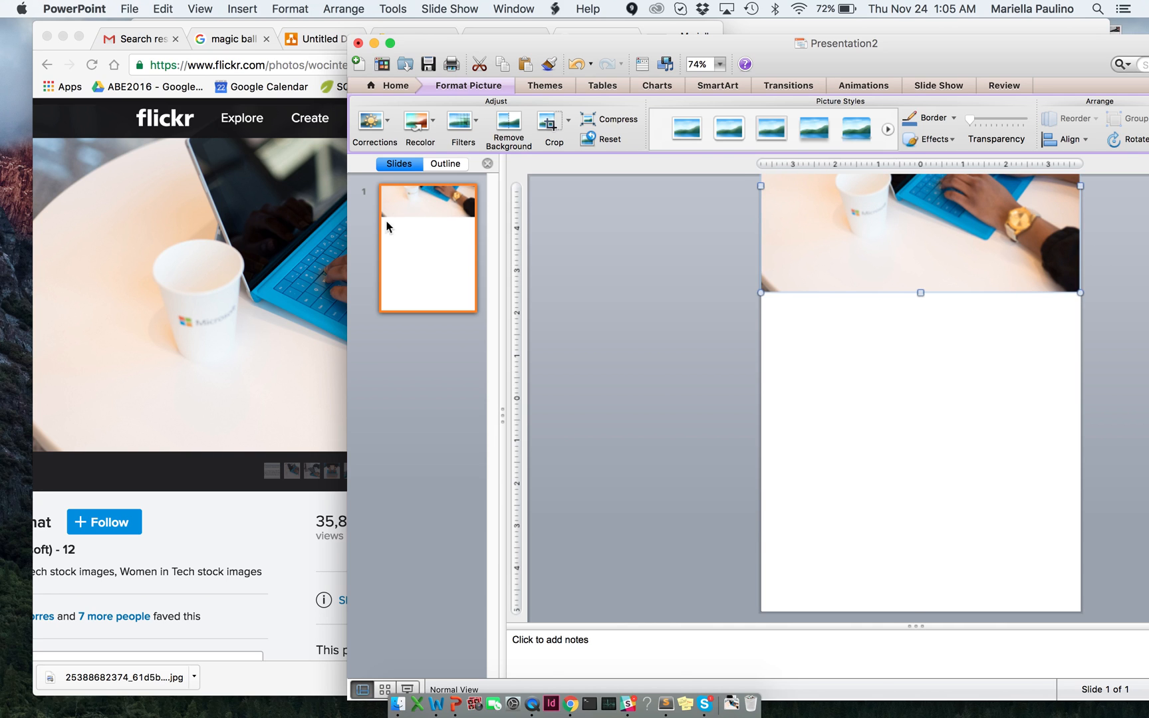
mouse_move(440, 237)
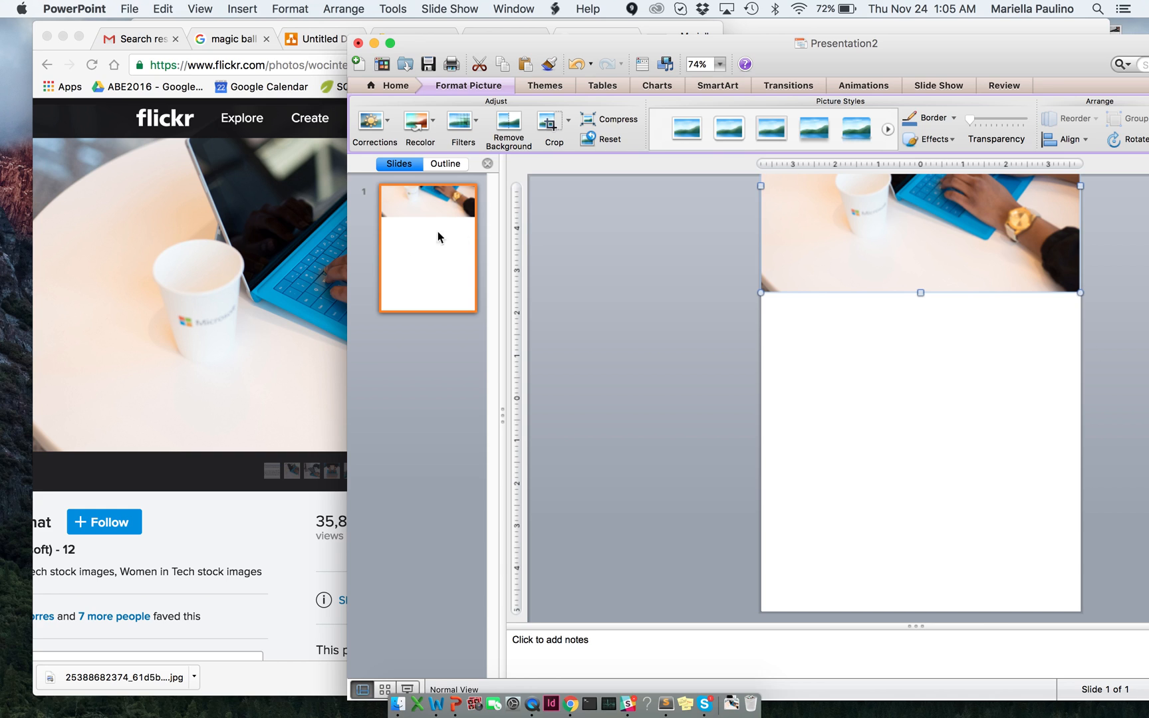
drag(952, 227, 922, 252)
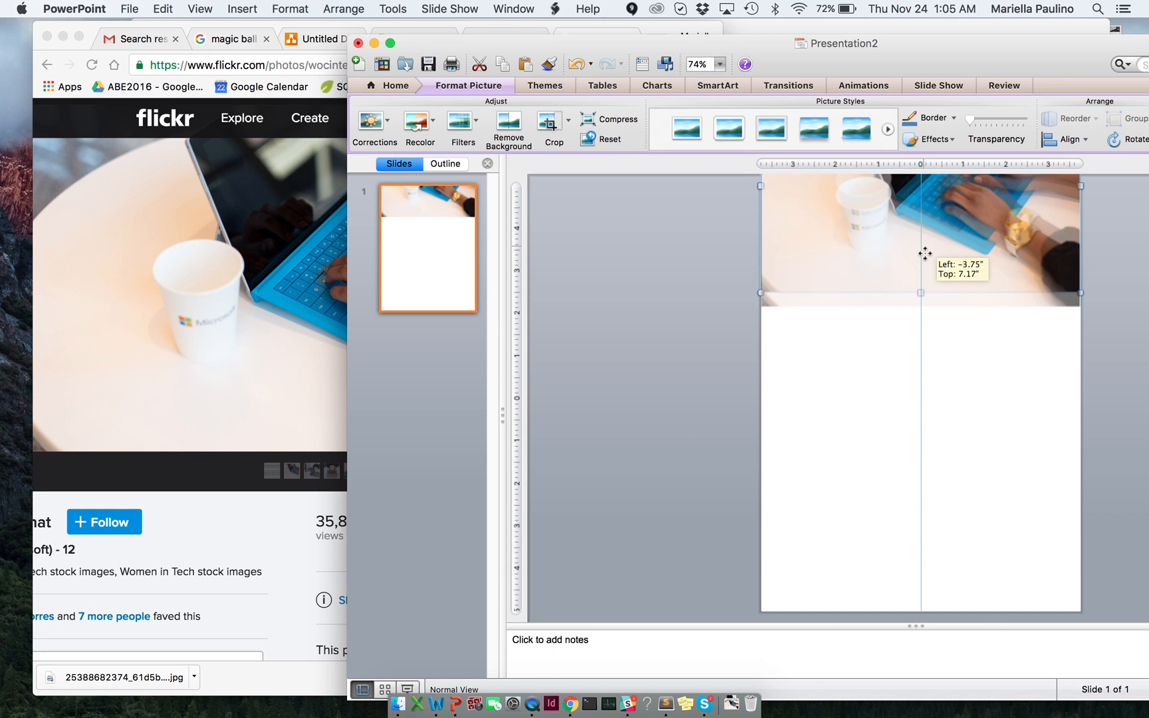
drag(923, 253, 699, 318)
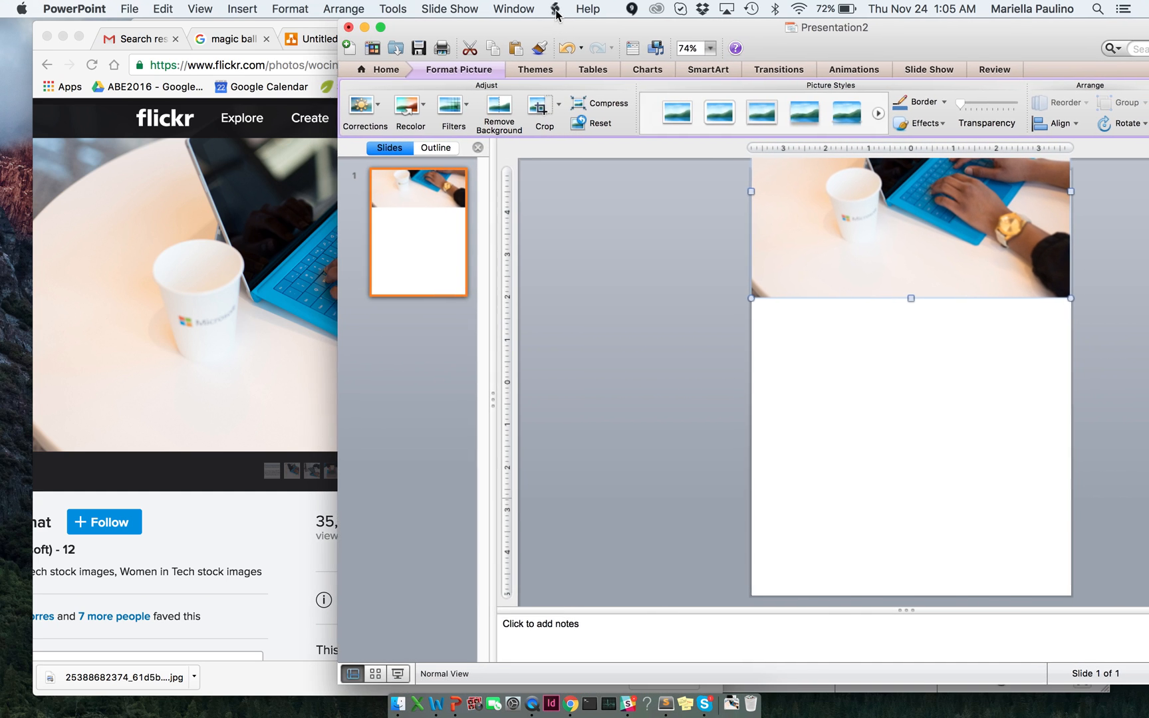
Open the finished WOC Images deck in a second window beside the working slide
click(391, 673)
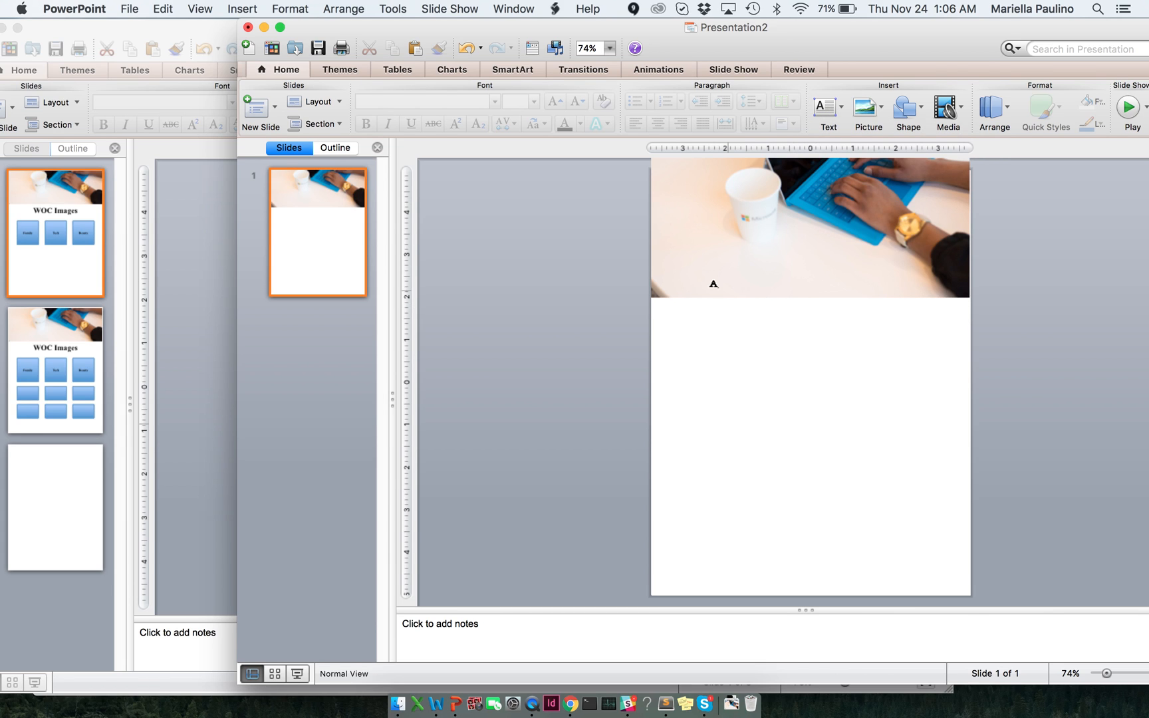
Add a full-width text box under the header photo reading 'WOC Images'
drag(652, 300, 784, 339)
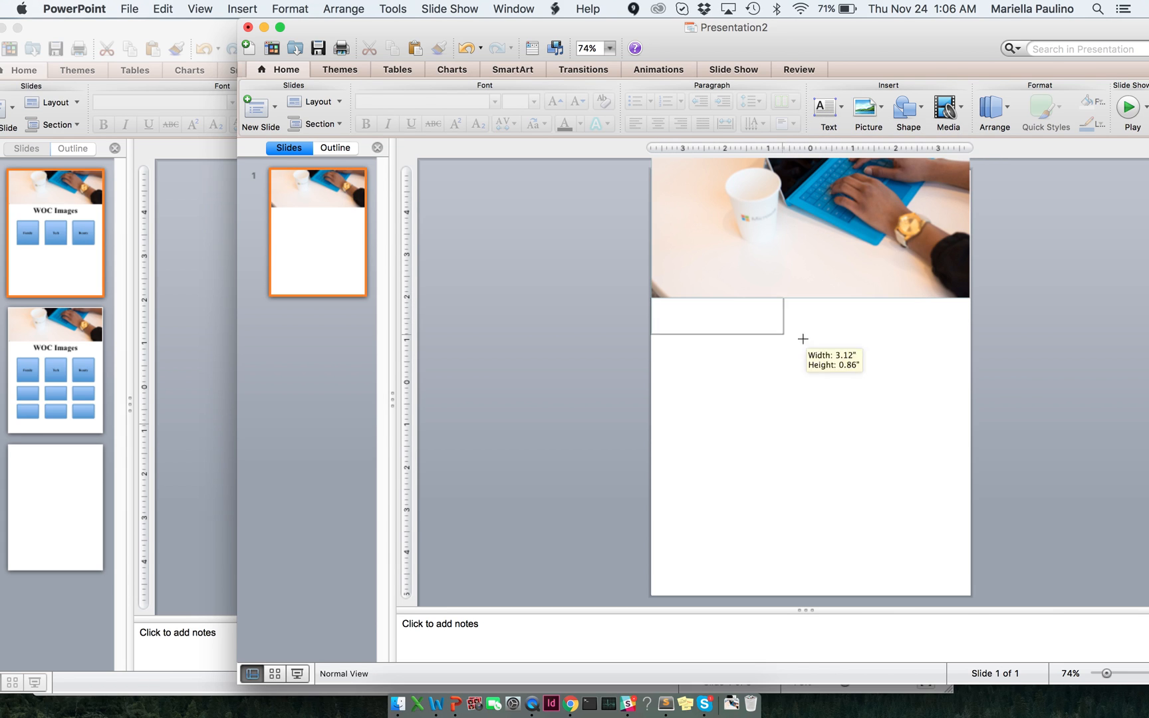
drag(802, 339, 970, 351)
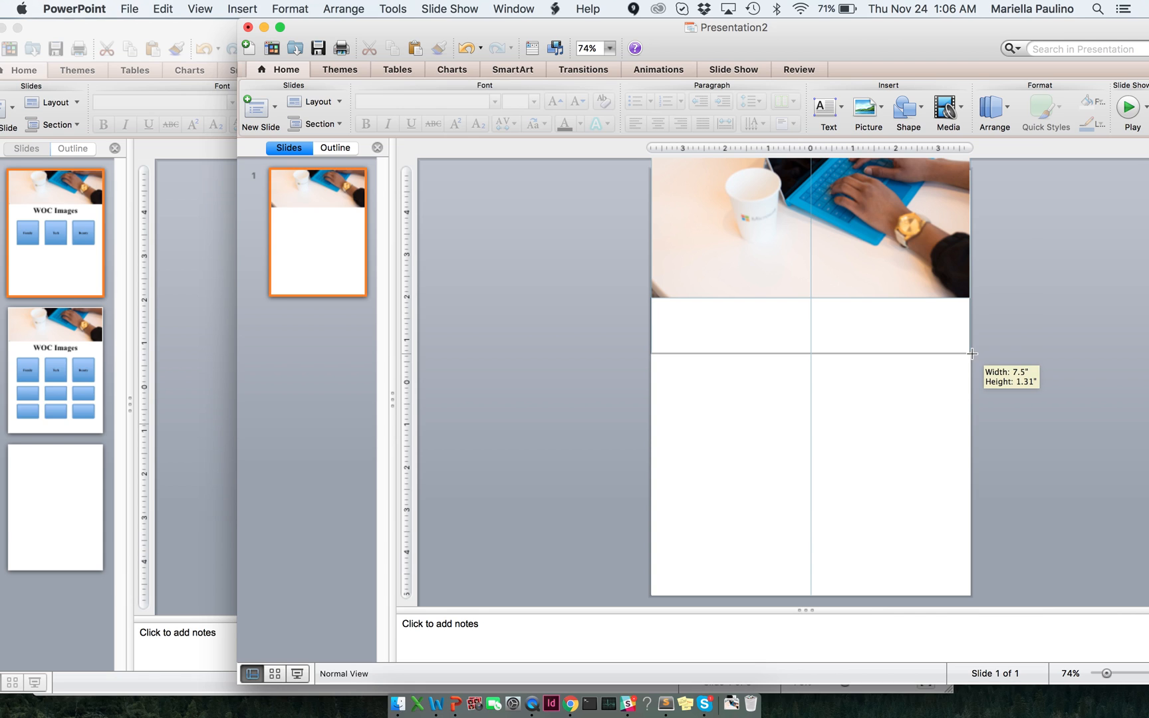
drag(973, 354, 971, 316)
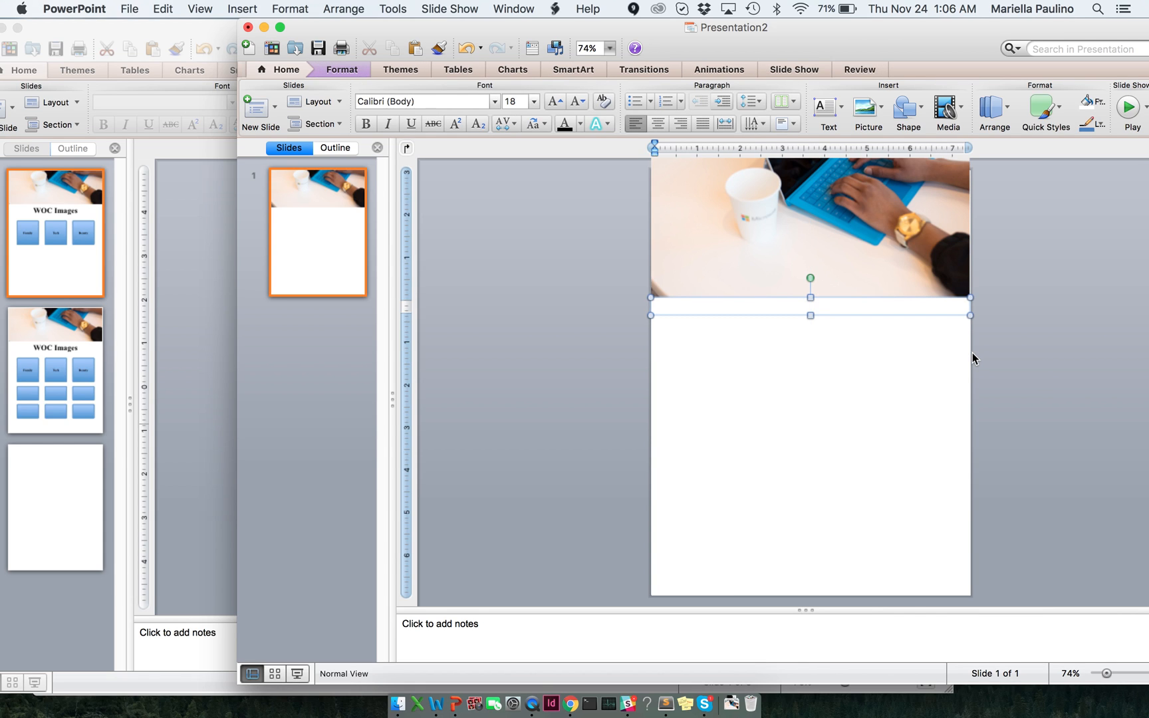
text(W)
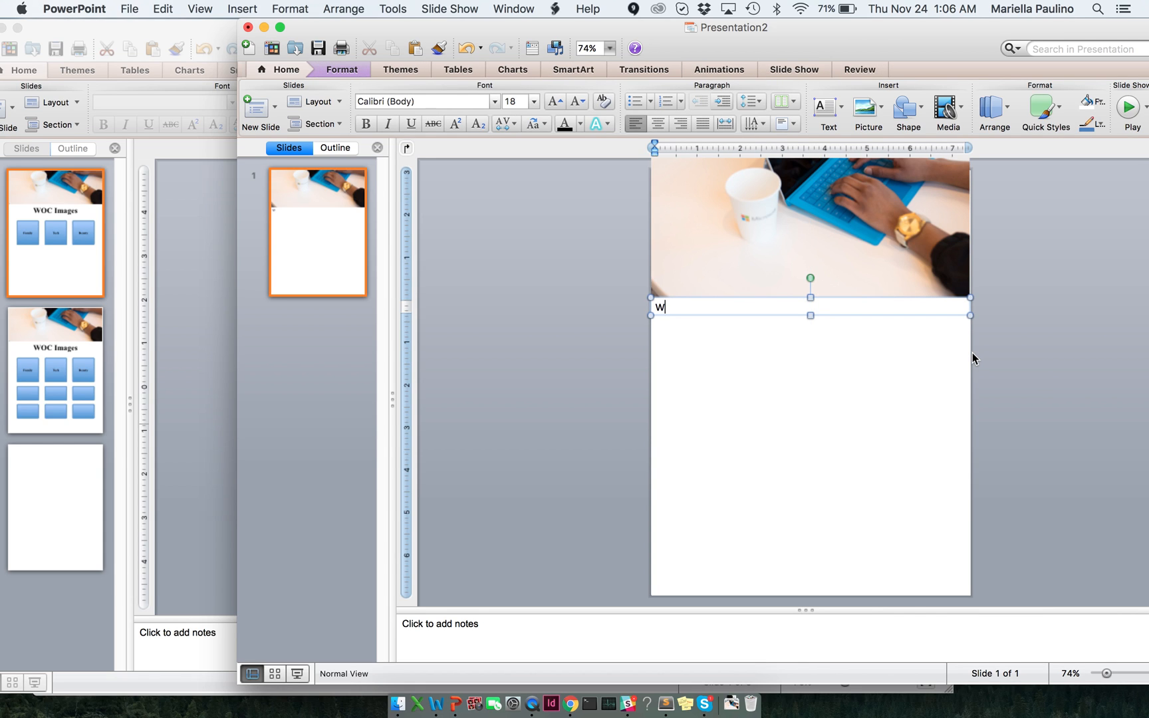
text(OC I)
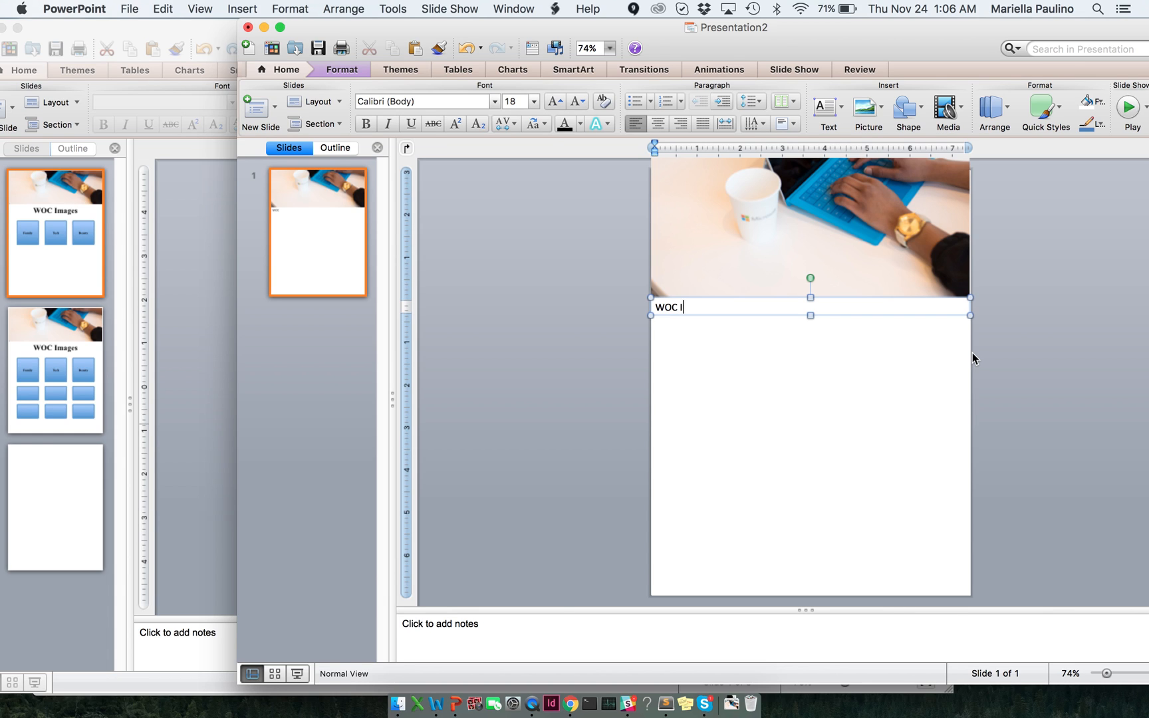
text(mages)
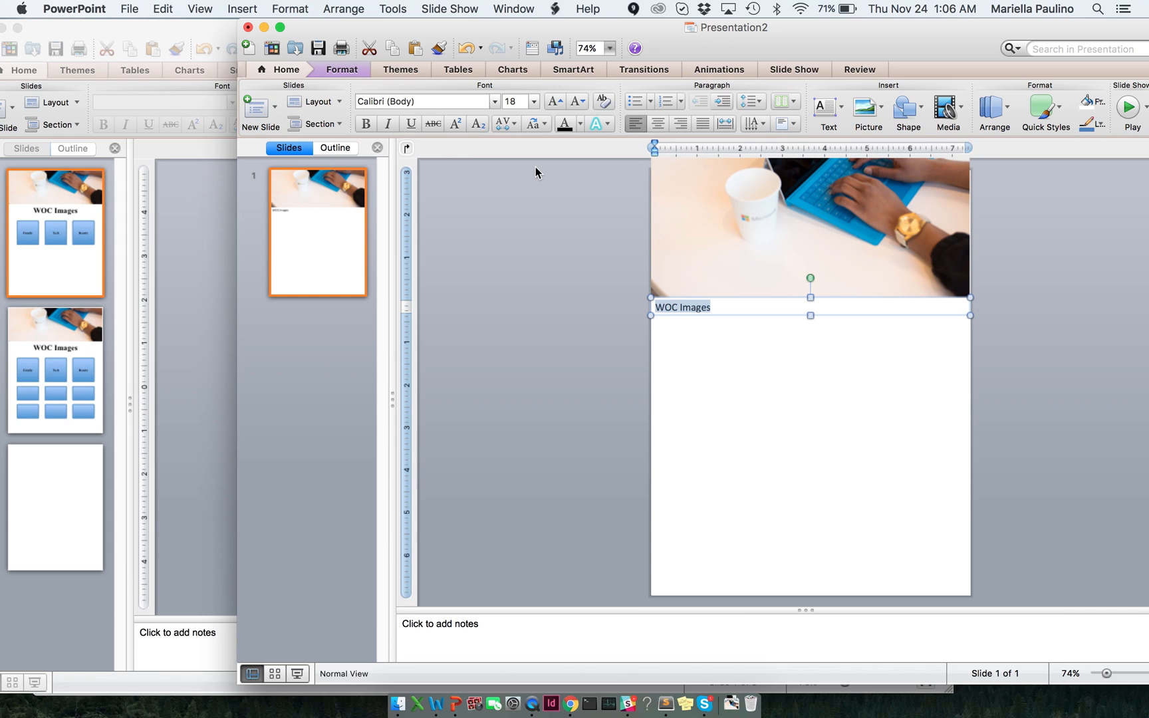
mouse_move(495, 107)
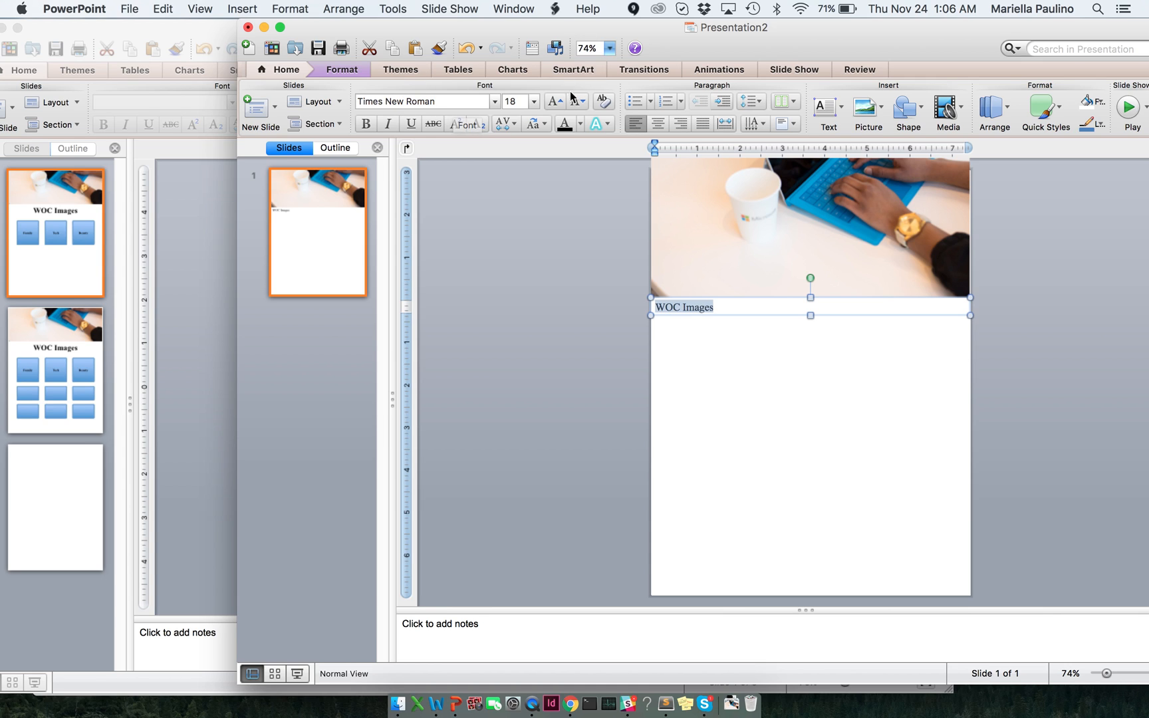
Make the title size 66 Times New Roman bold, centred, with the box widened across the slide
click(556, 102)
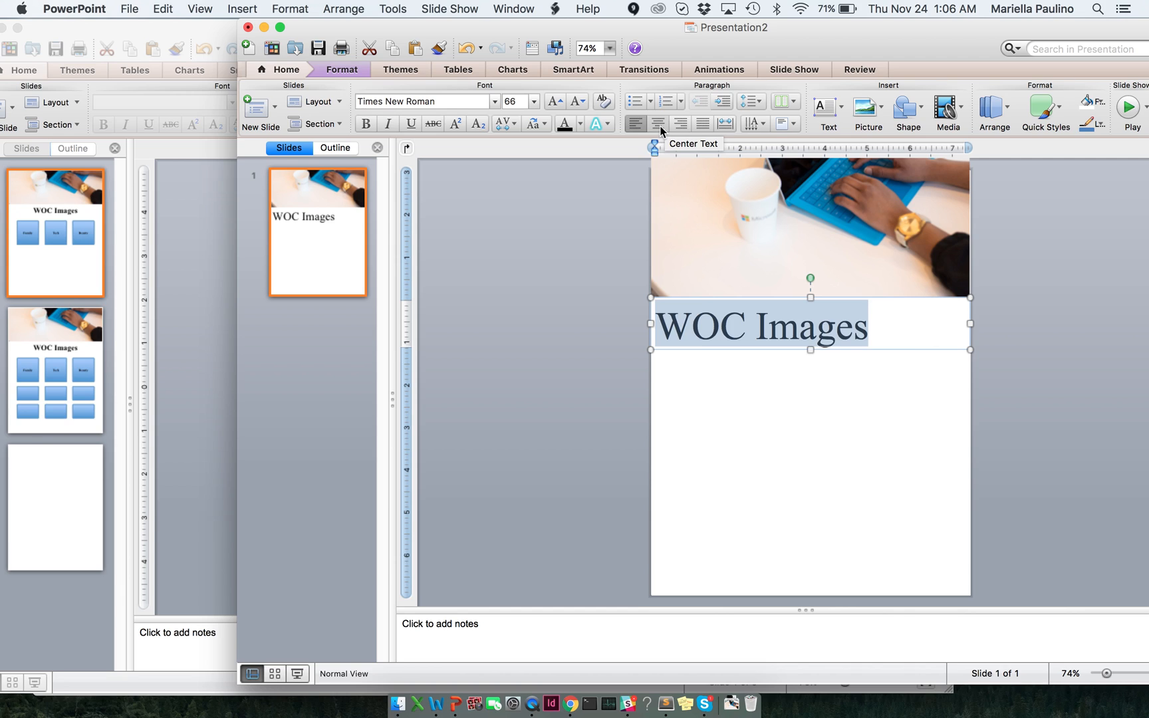
click(657, 123)
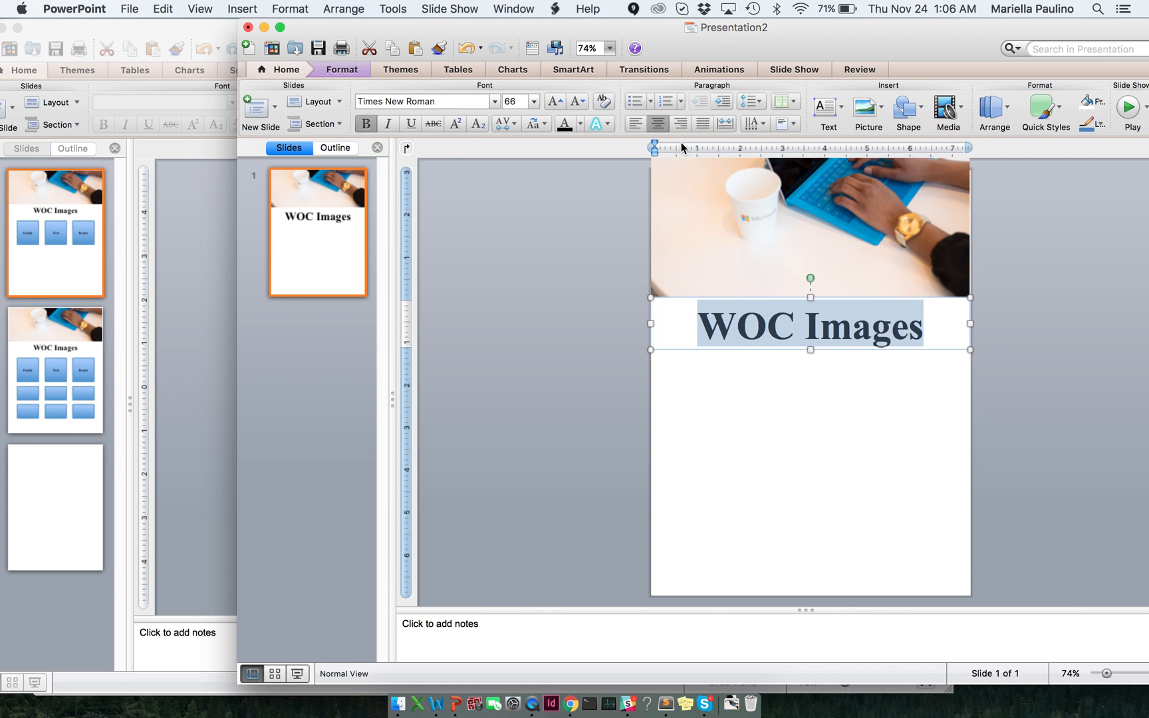
mouse_move(964, 349)
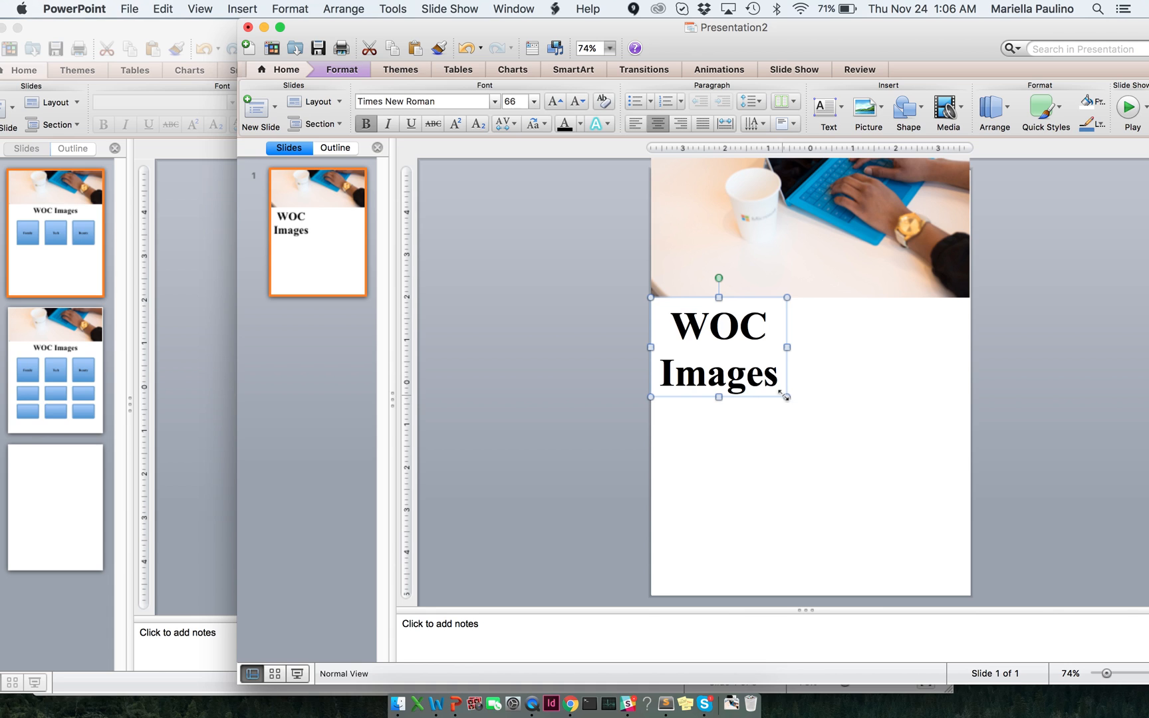
drag(787, 399, 967, 379)
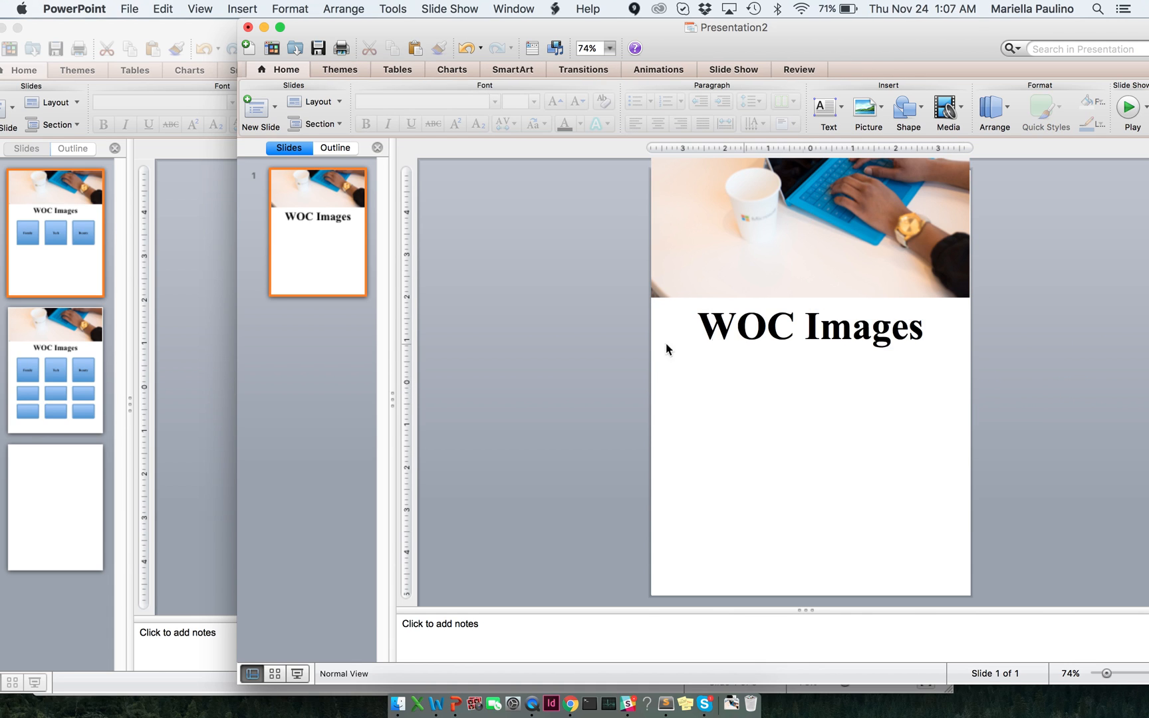
mouse_move(906, 112)
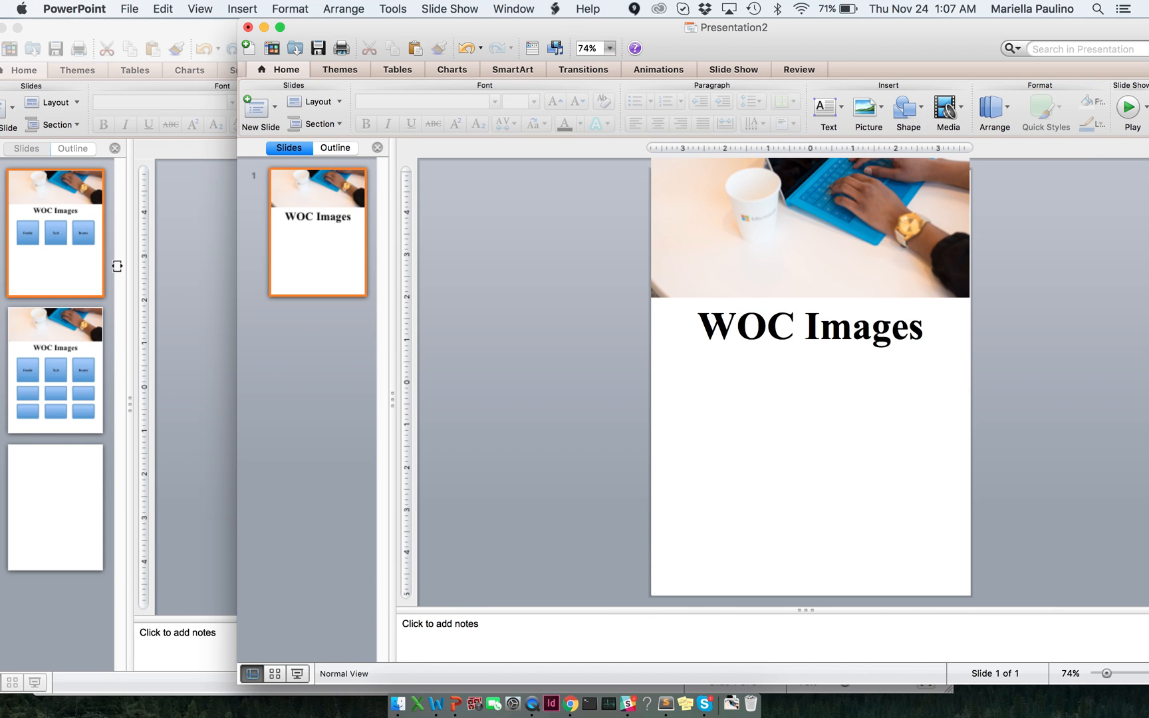
mouse_move(579, 257)
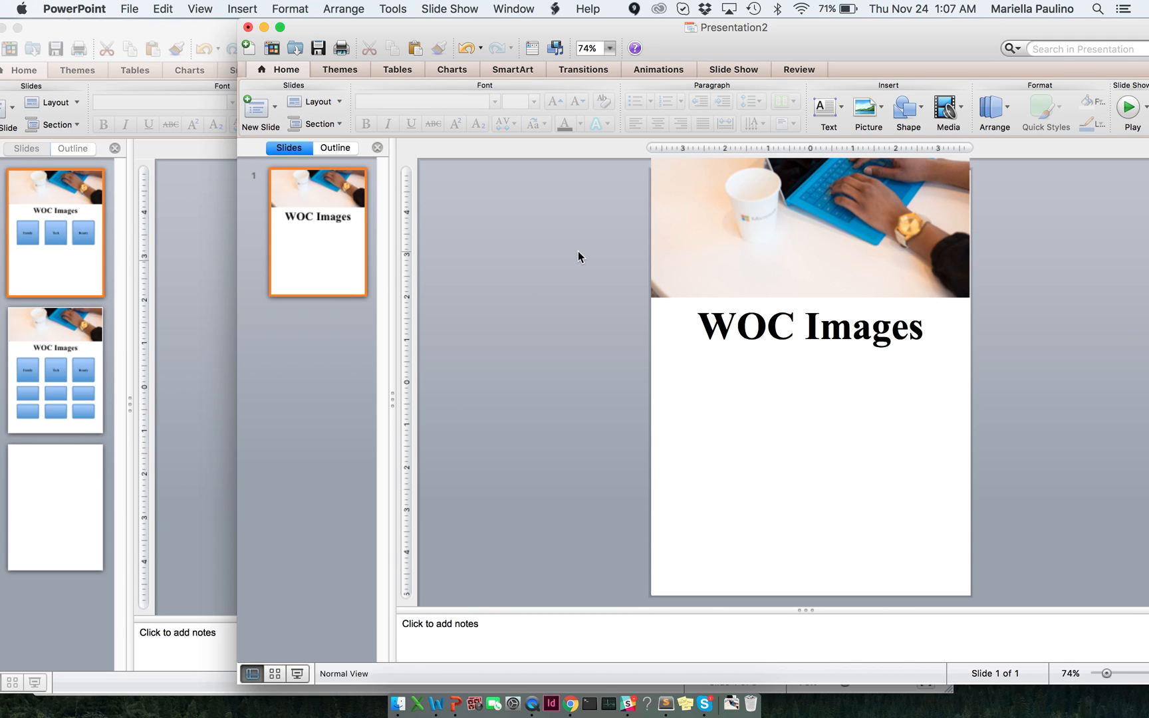
Draw a plain blue rectangle below the WOC Images title
click(907, 109)
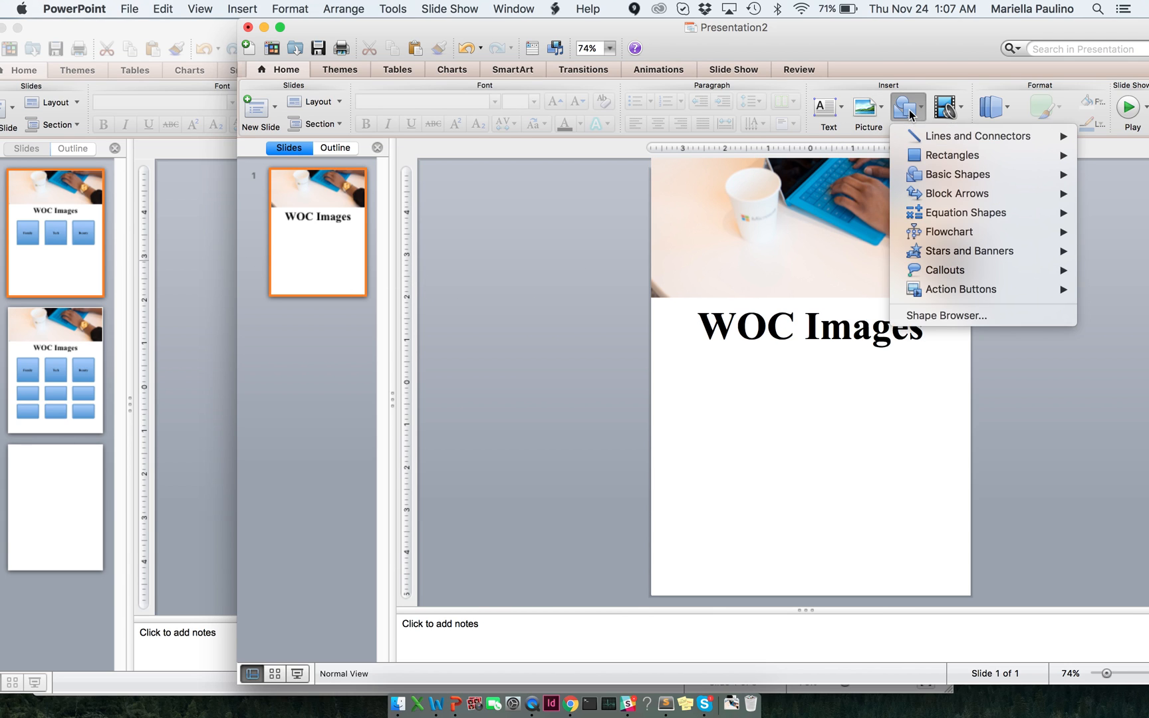
mouse_move(952, 154)
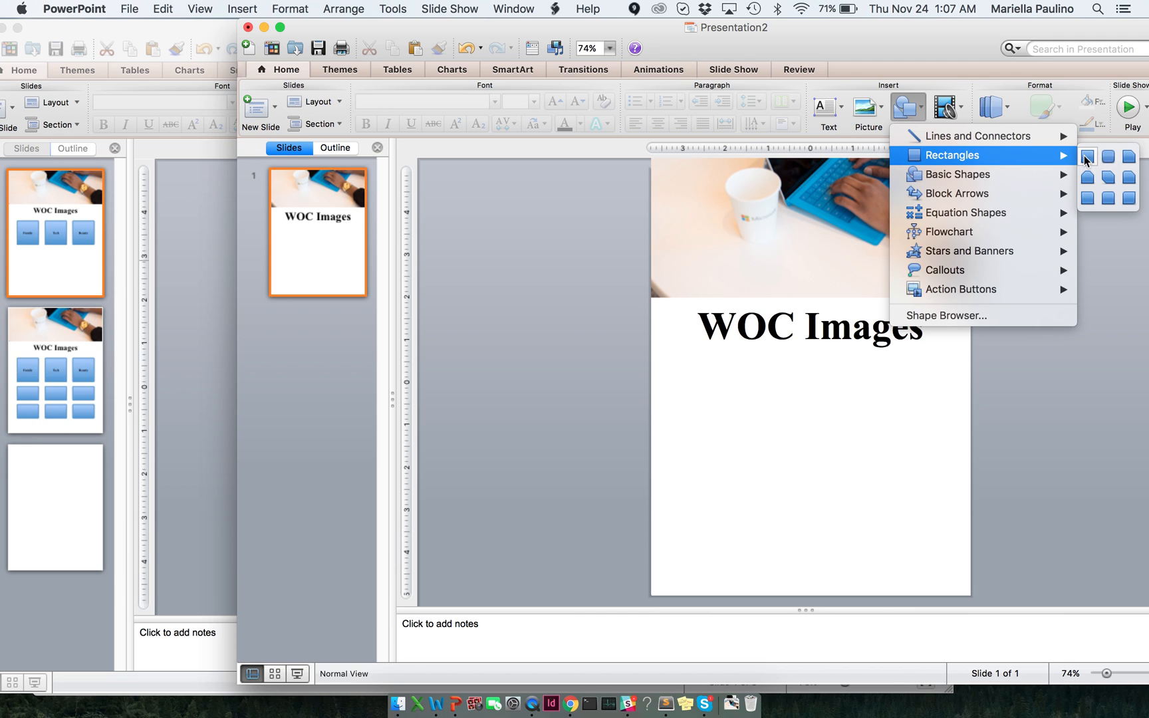
click(1086, 155)
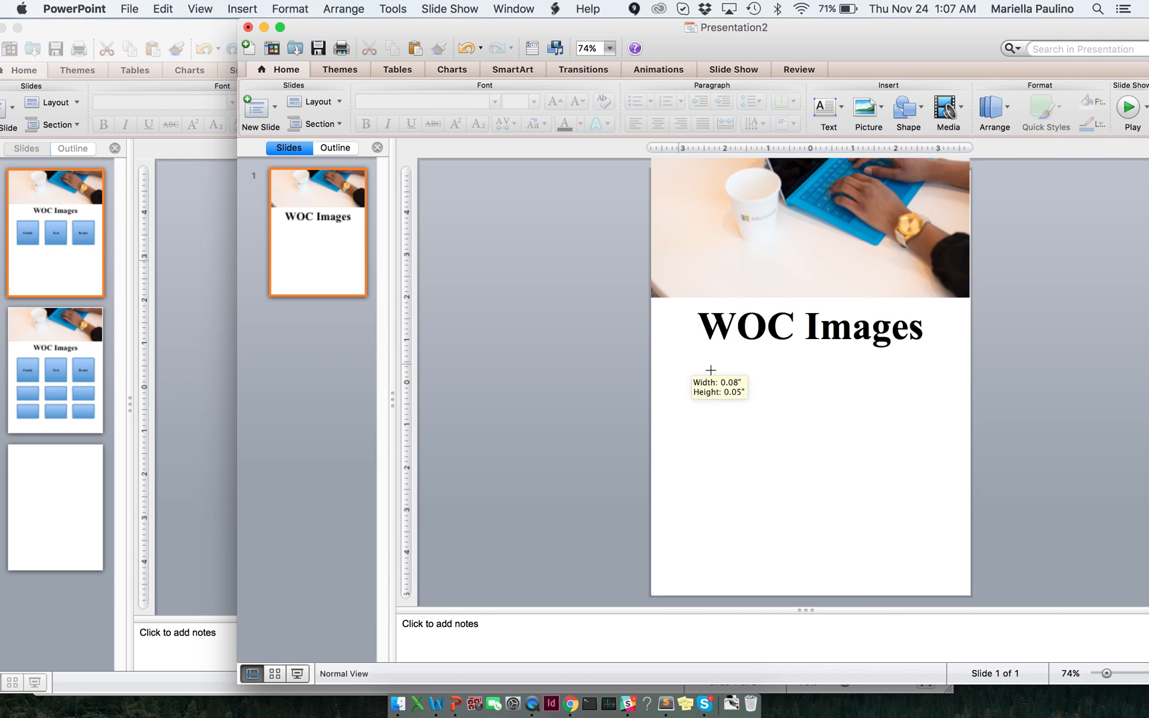
drag(709, 369, 795, 468)
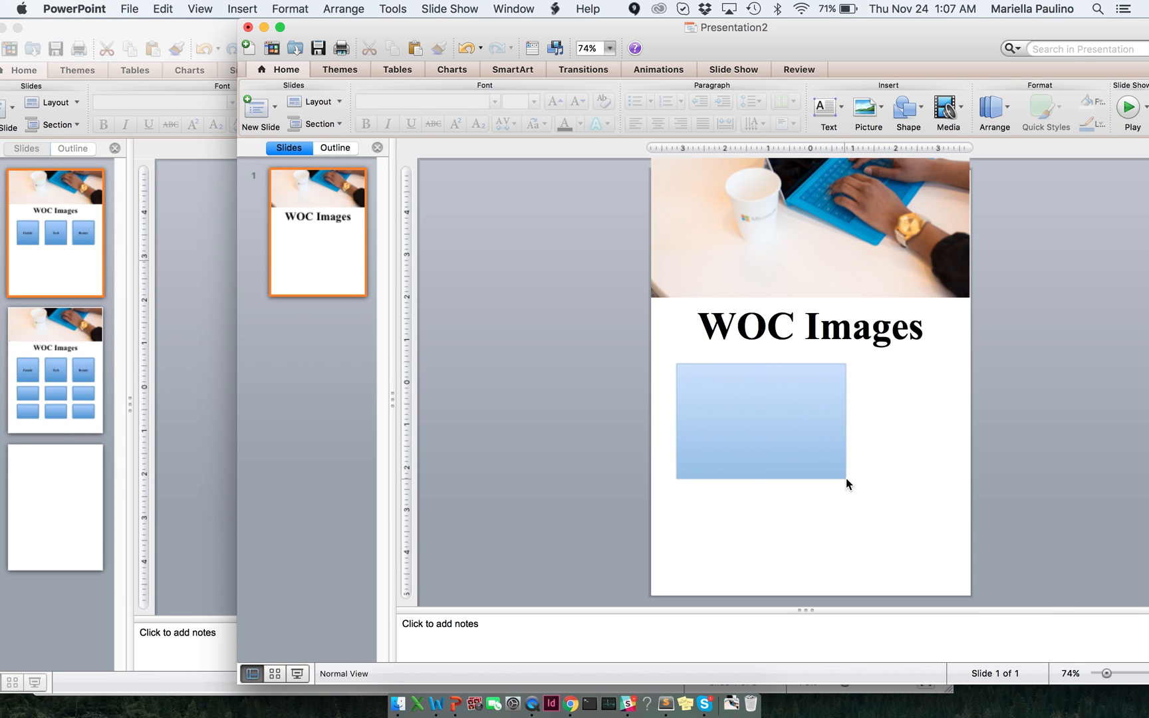
click(759, 420)
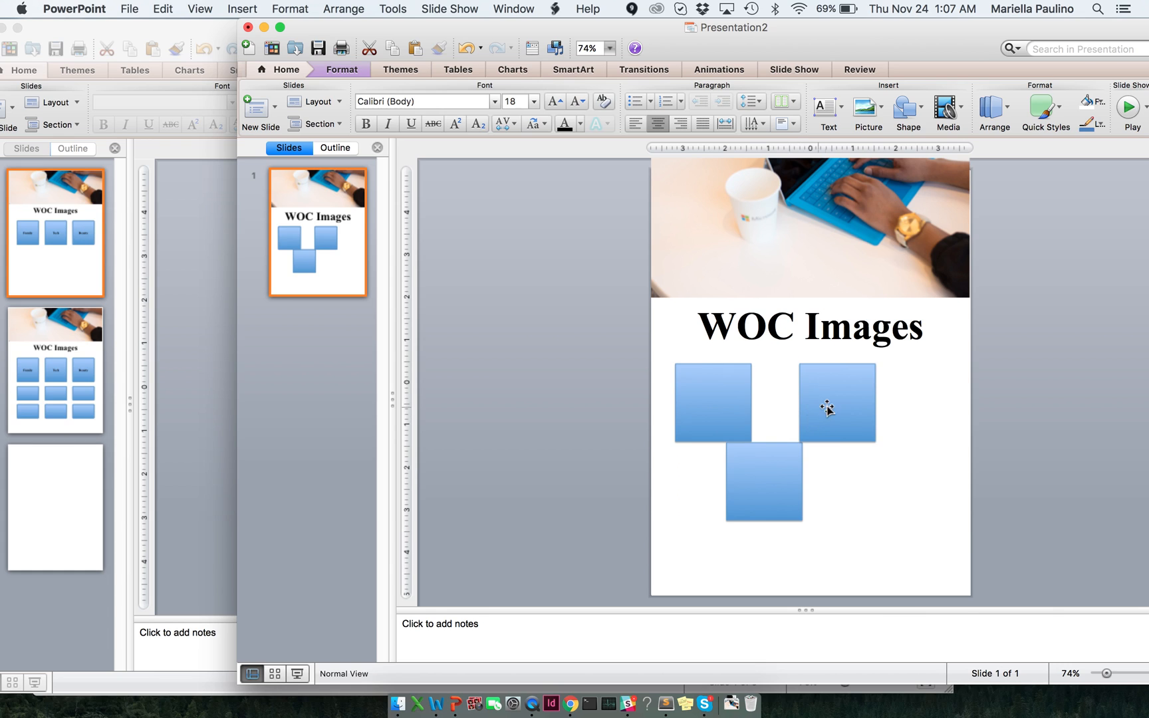
Arrange the rectangle and its two copies into one evenly spaced row
drag(835, 402, 800, 402)
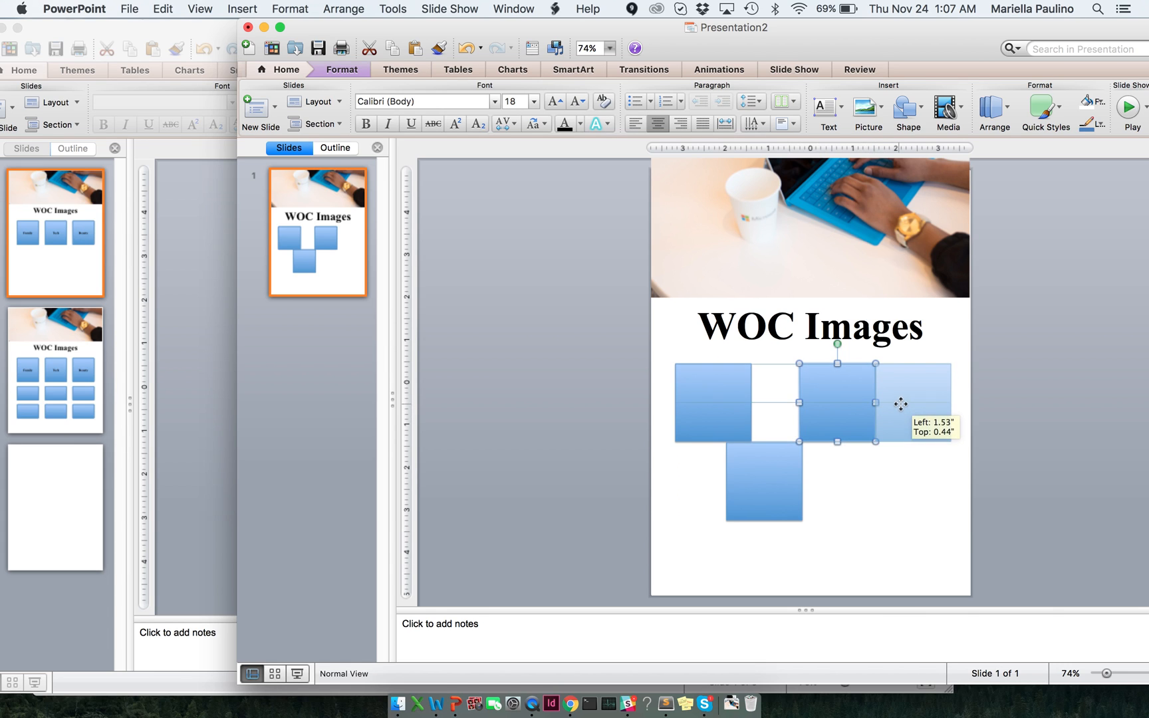
drag(908, 401, 908, 408)
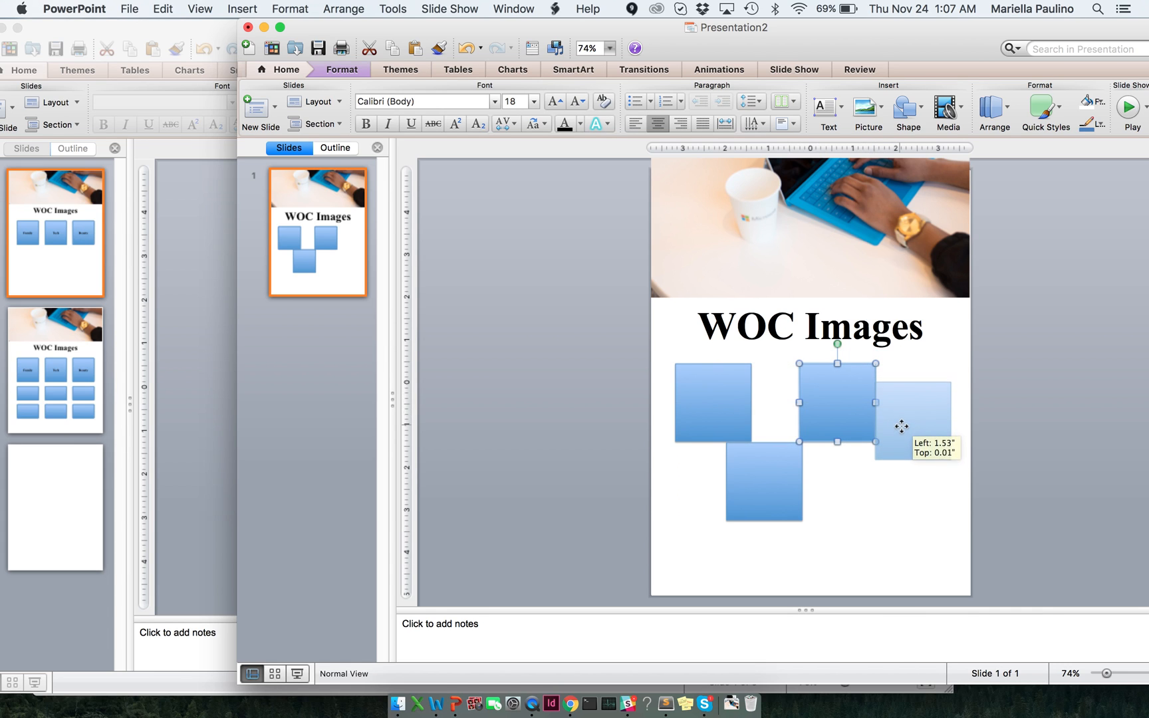
drag(836, 408, 762, 476)
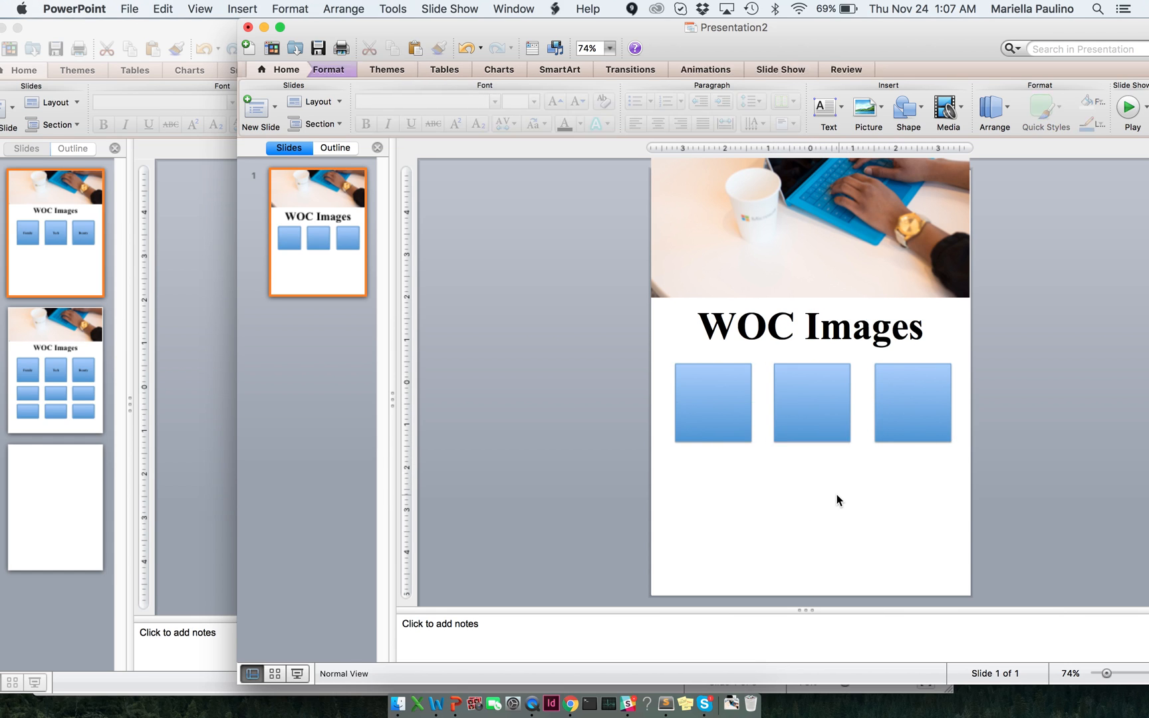
click(286, 69)
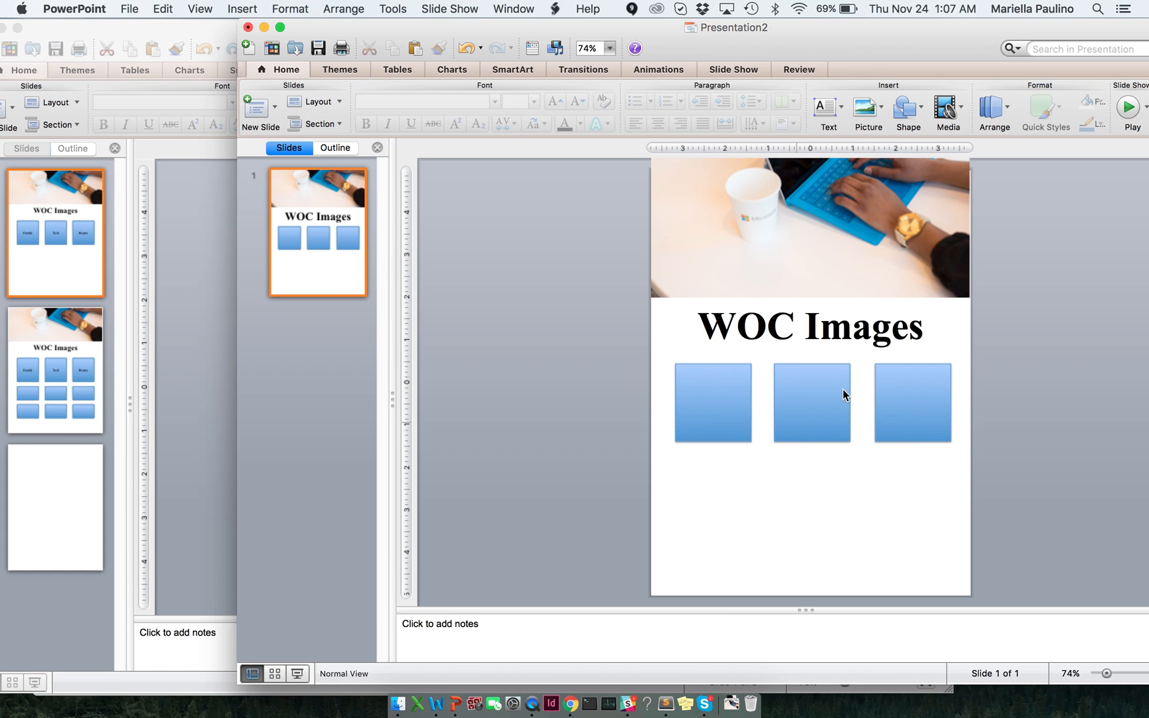
mouse_move(745, 399)
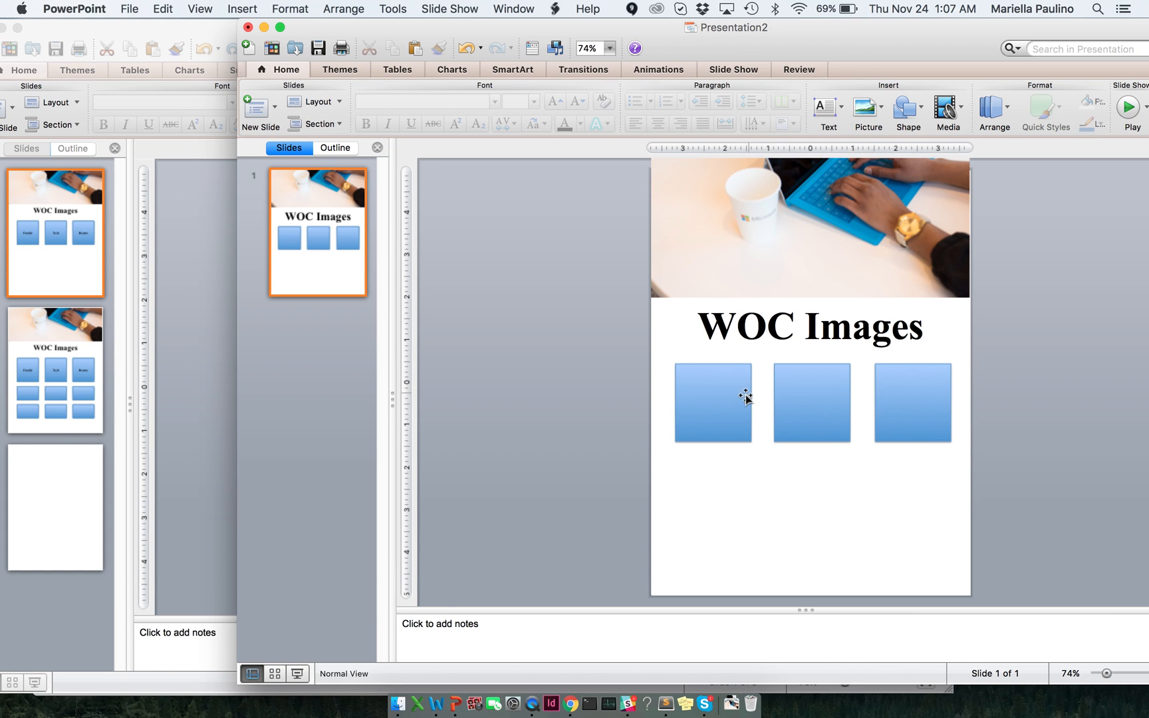
Label the boxes Family, Tech and Beauty and set the labels in a black serif font
click(712, 401)
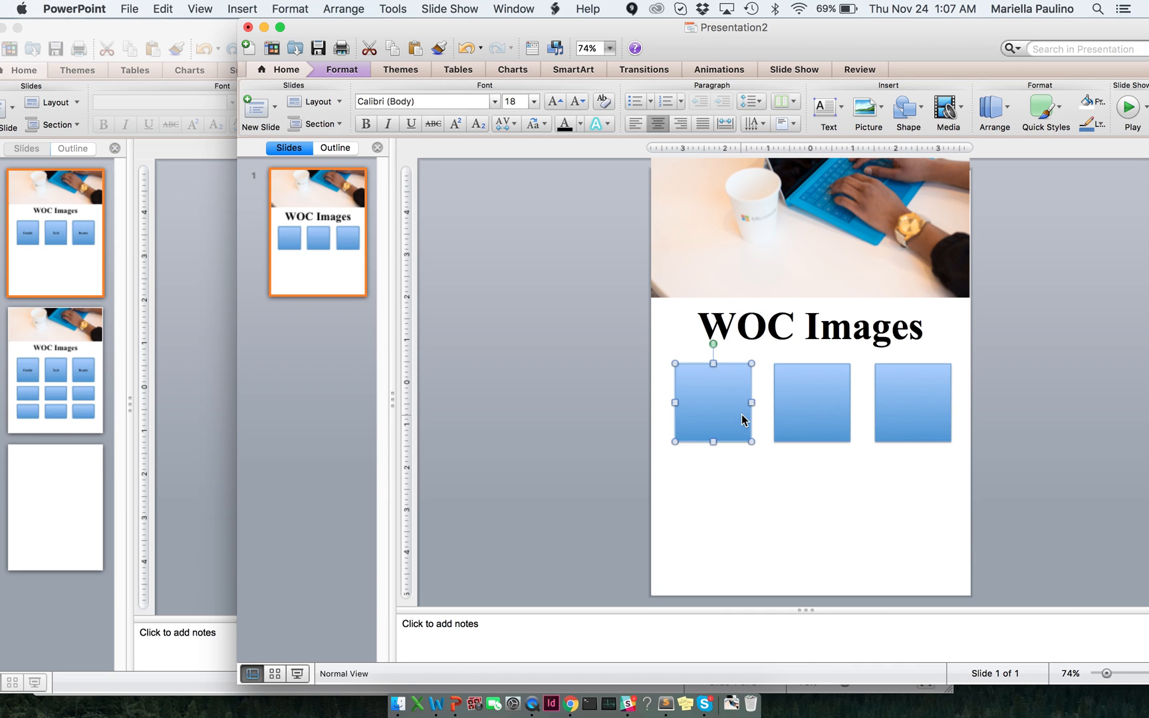
text(Family)
click(812, 402)
text(Tech)
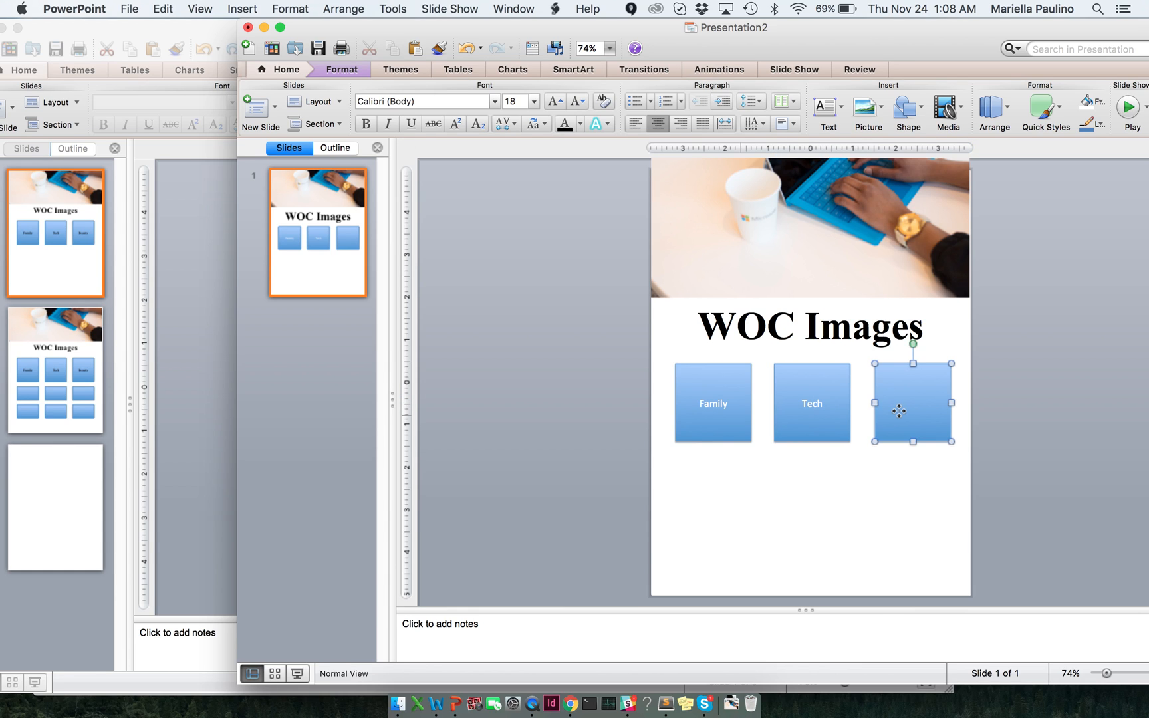
text(Beauty)
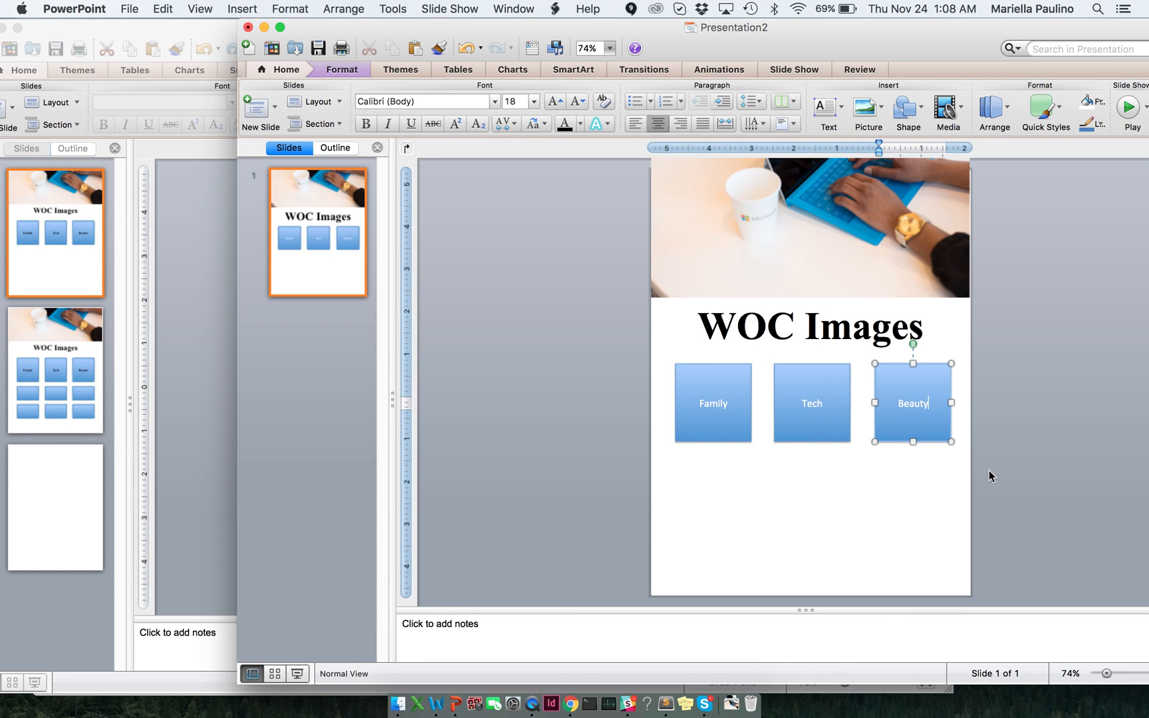
mouse_move(995, 483)
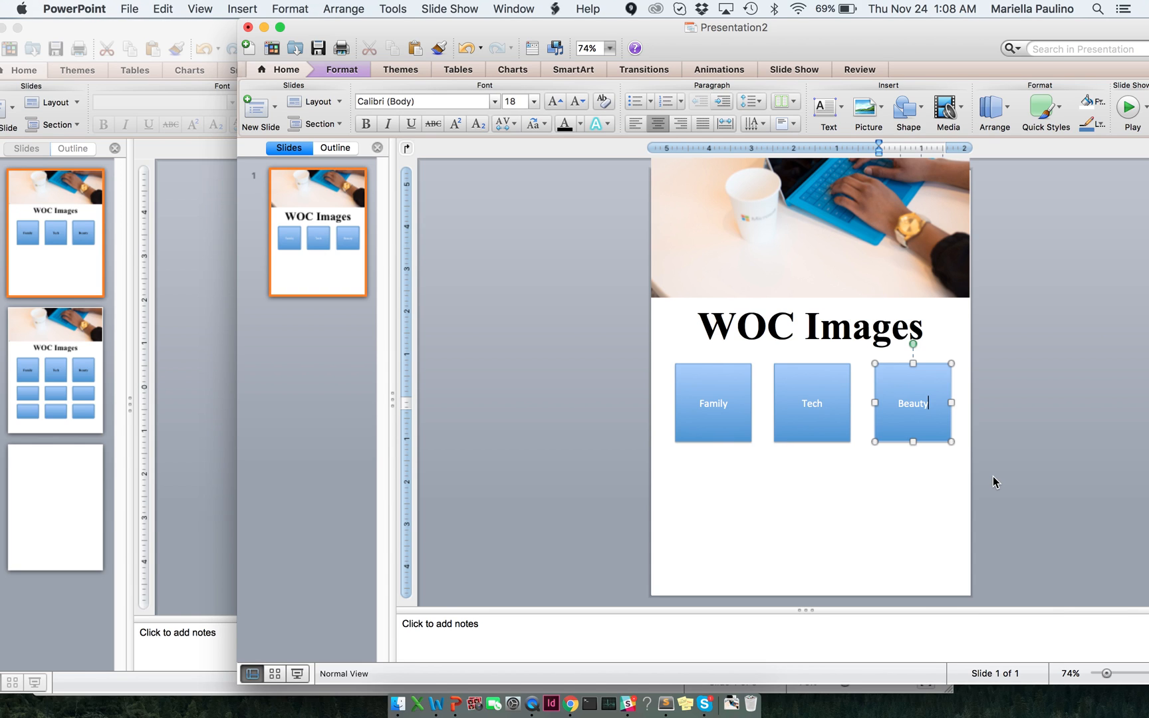
mouse_move(1019, 543)
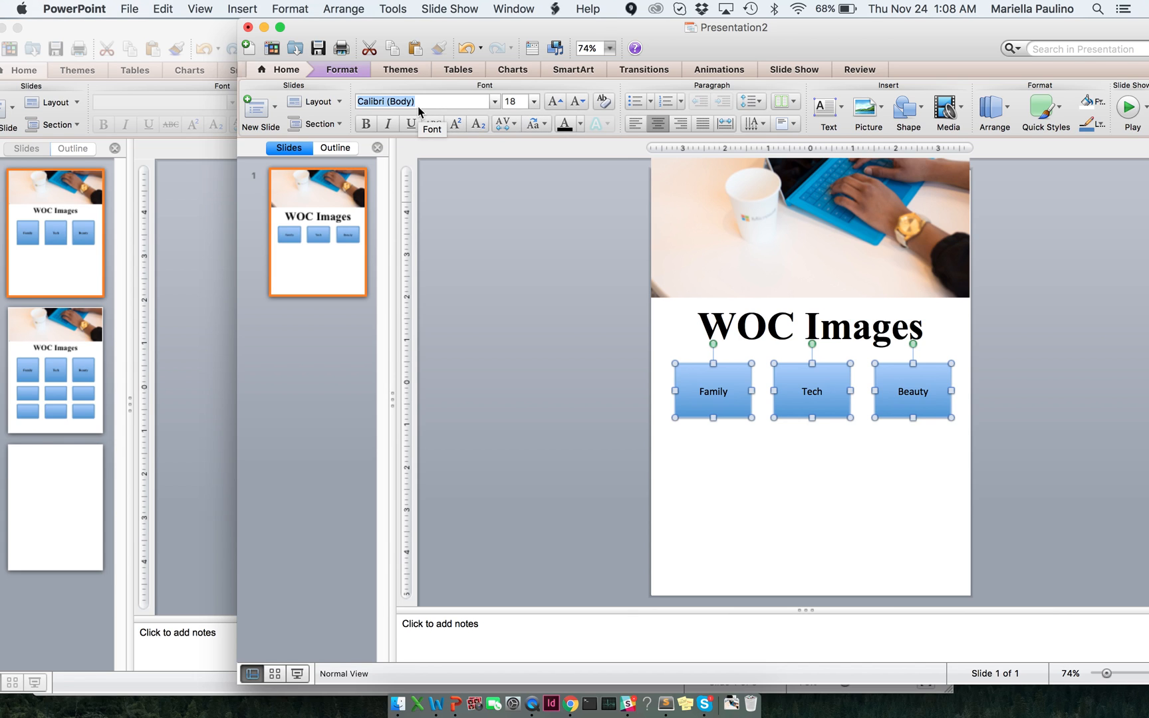
click(423, 101)
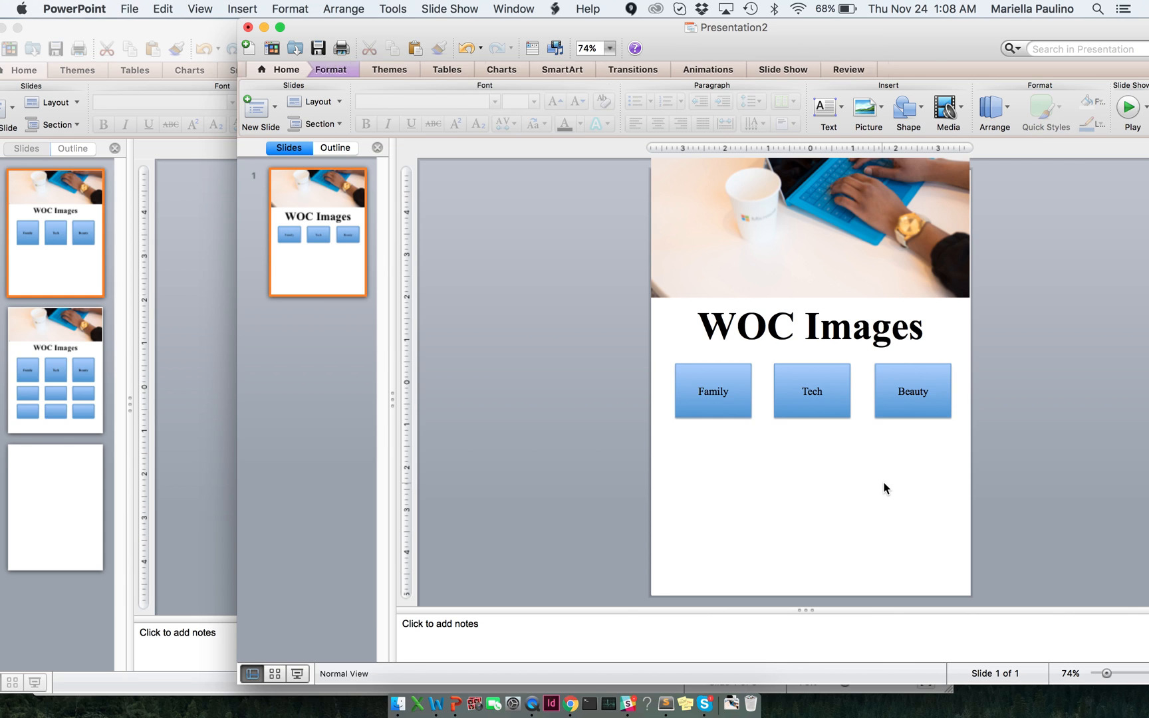
click(712, 391)
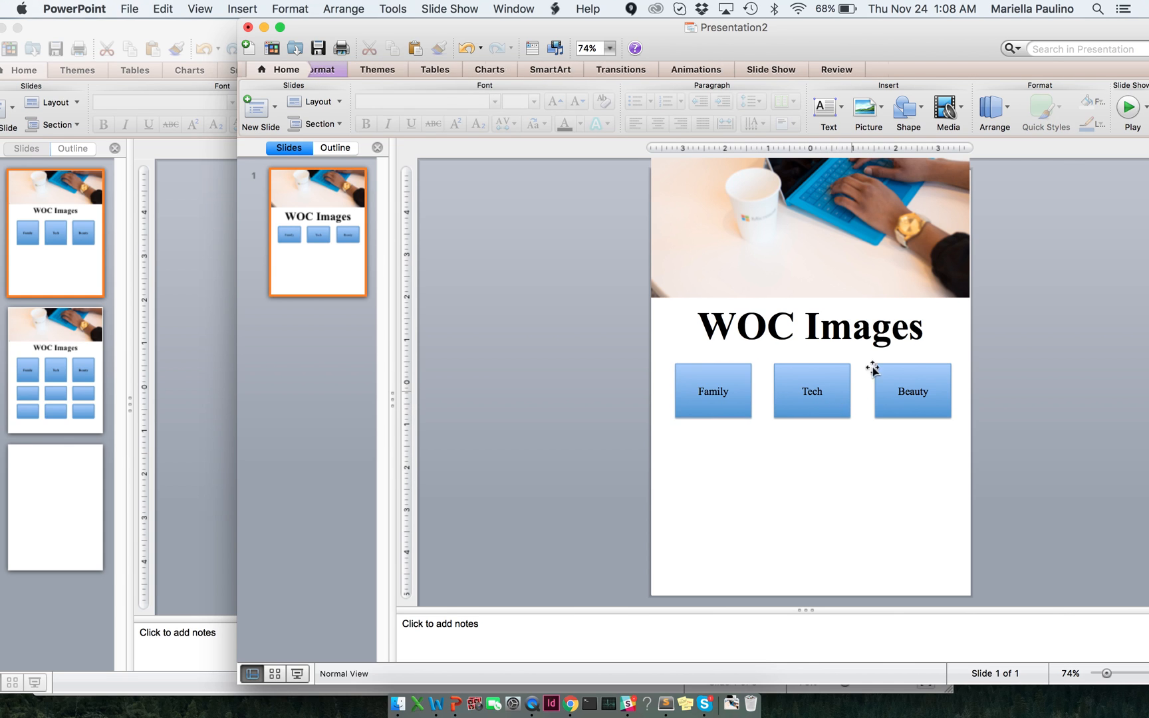
Draw a shorter placeholder box under Family and copy it under Tech and Beauty to start the grid
click(907, 108)
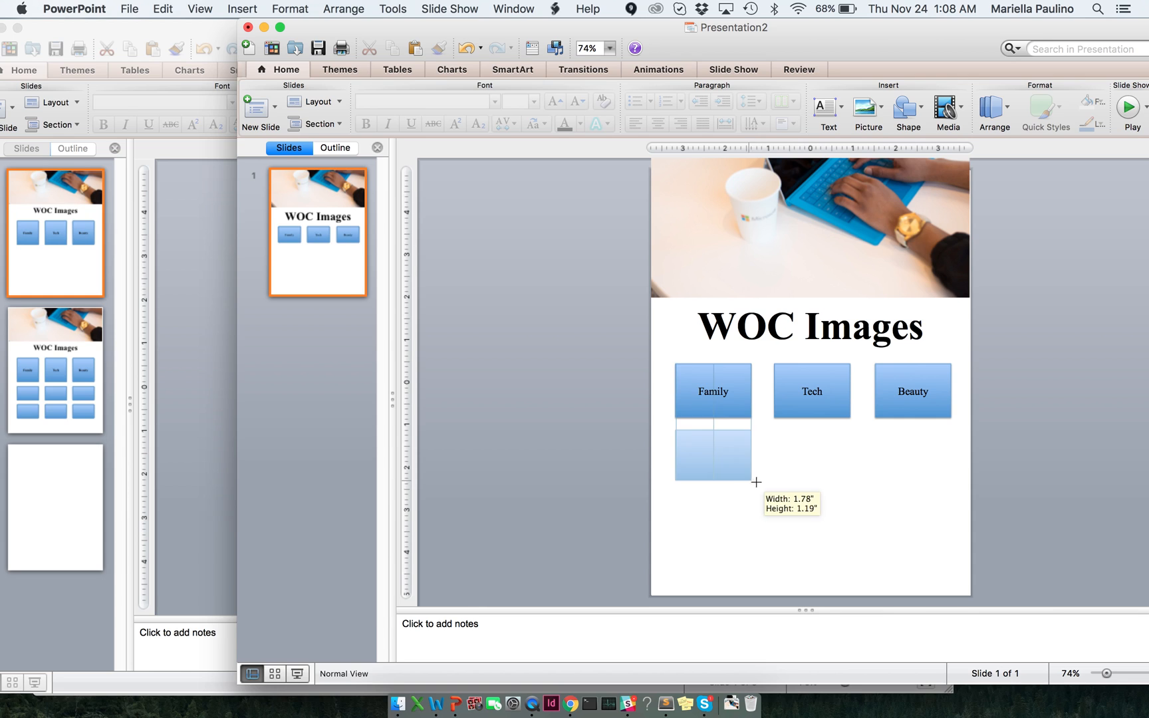
drag(755, 483, 752, 464)
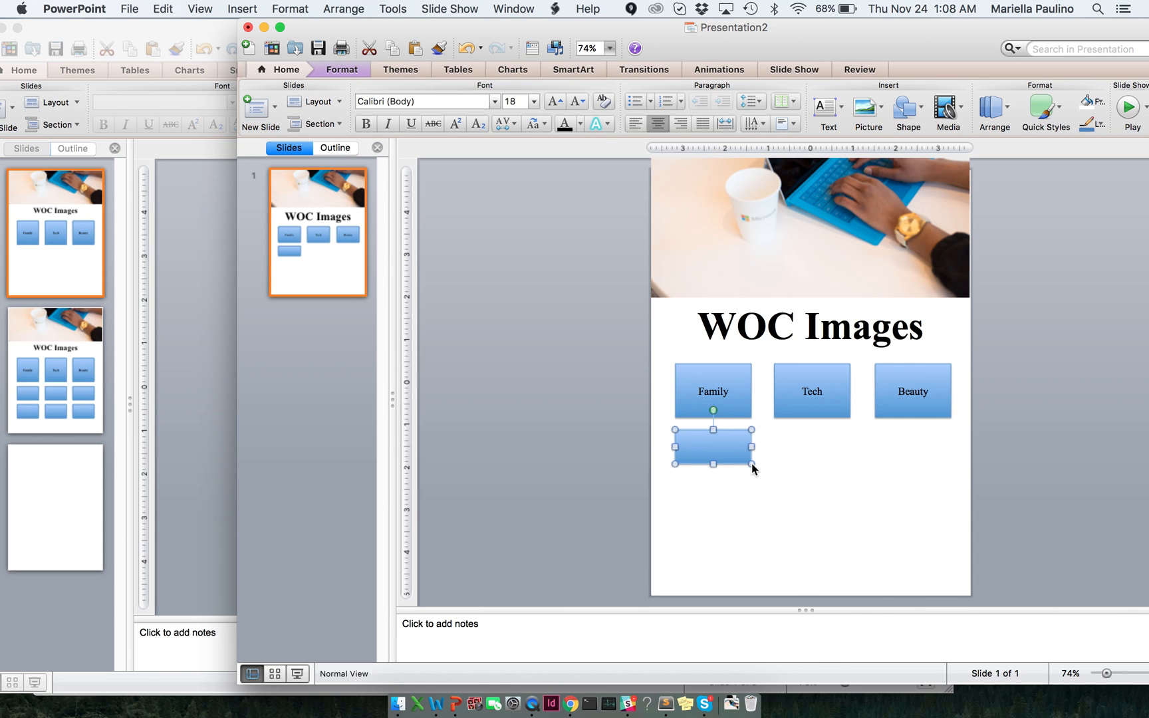
drag(713, 449, 810, 449)
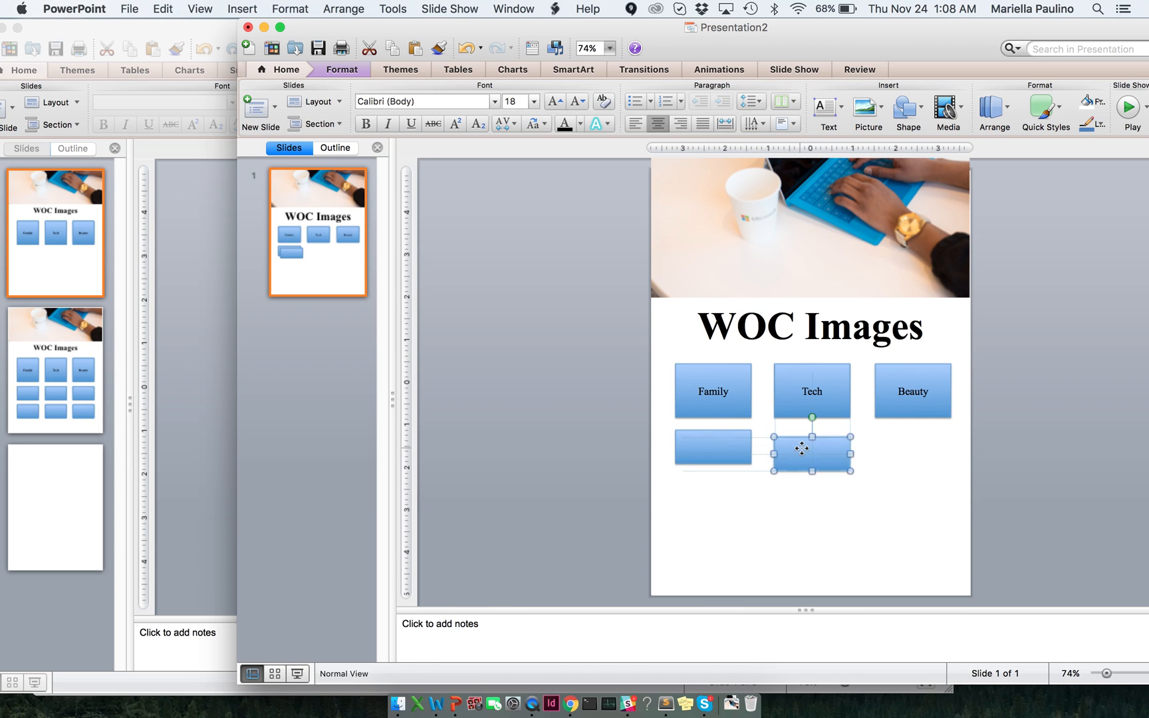
drag(801, 448, 818, 457)
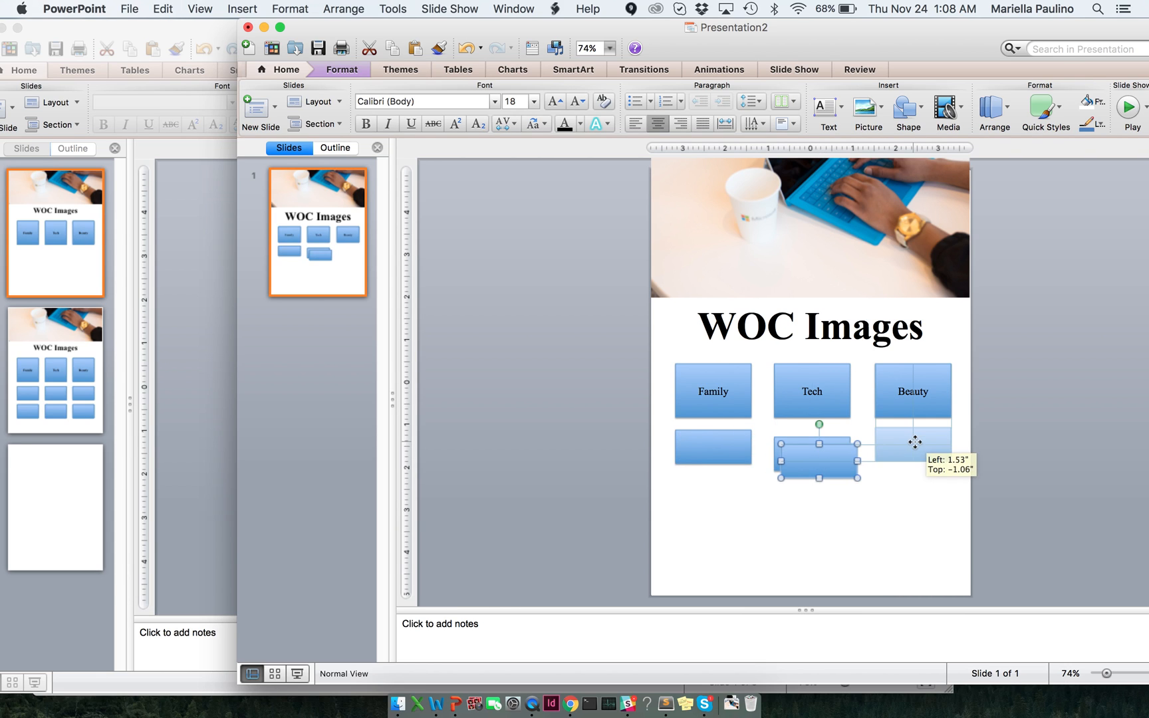
drag(811, 458, 812, 449)
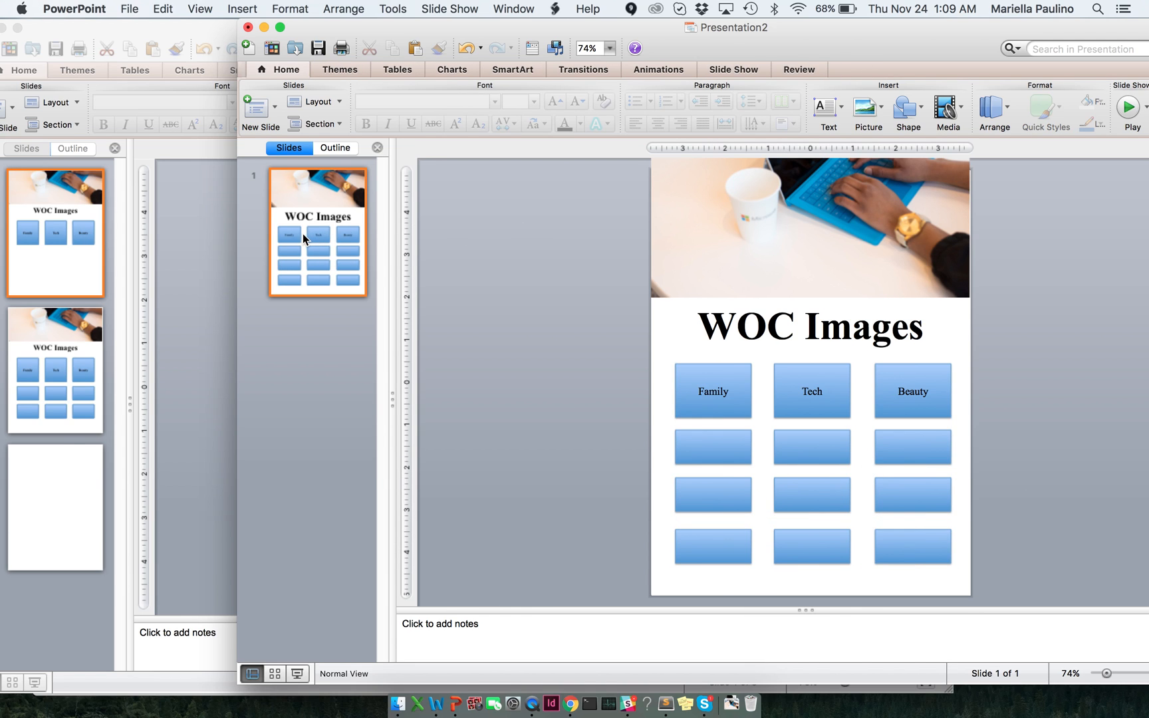
Duplicate the mockup slide so slide 1 keeps only the buttons and slide 2 the nine-box grid
right_click(318, 234)
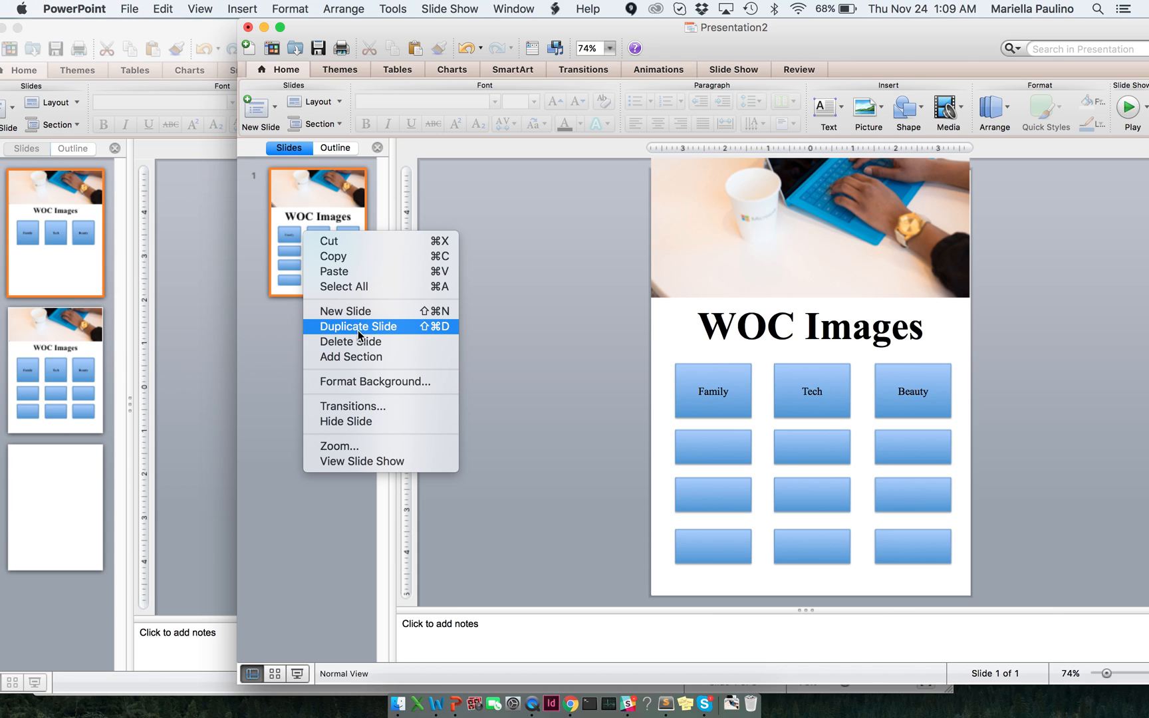
click(358, 326)
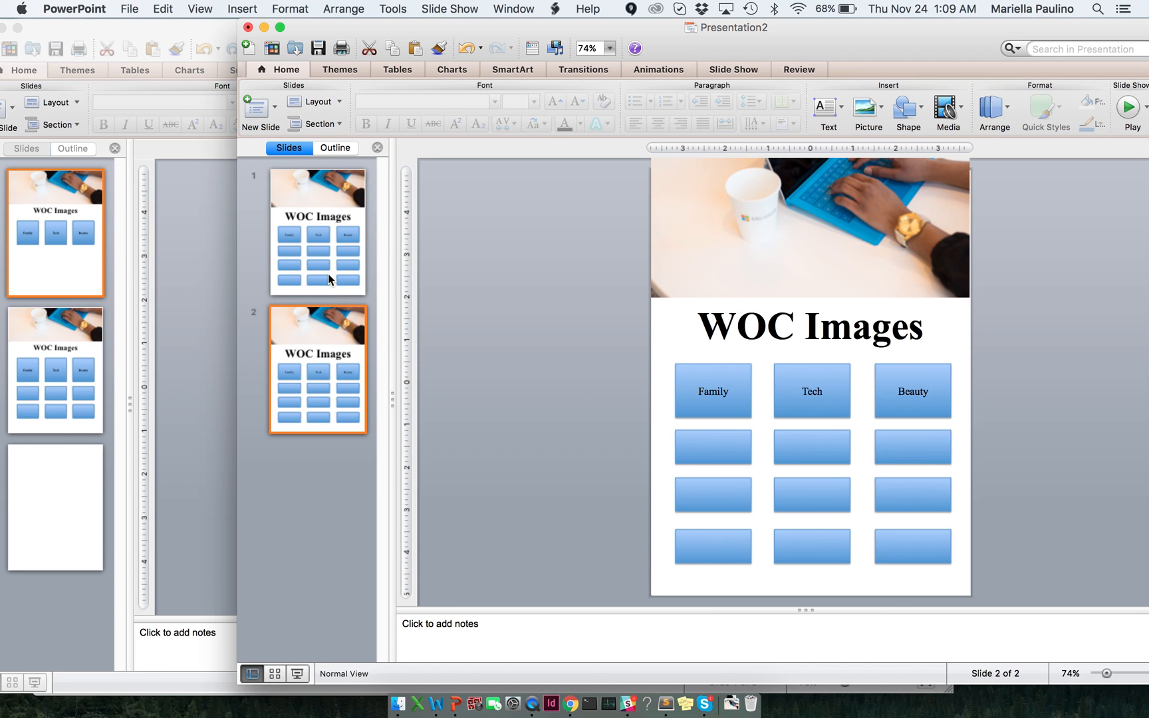
click(318, 233)
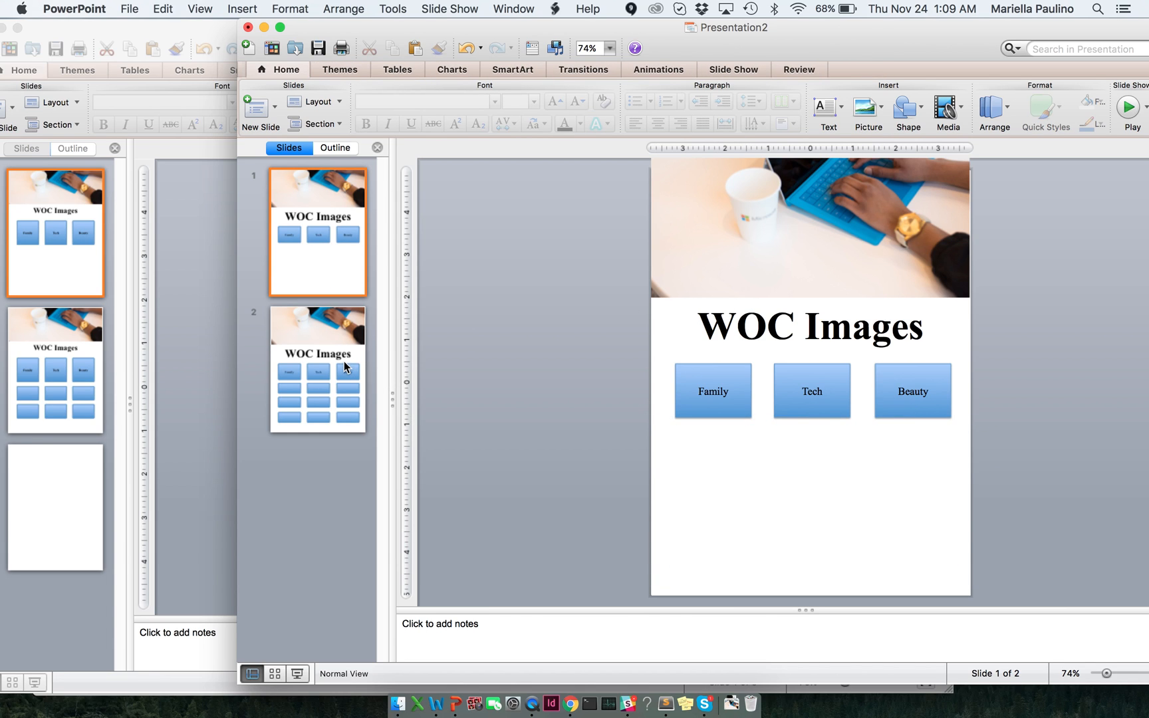
click(318, 368)
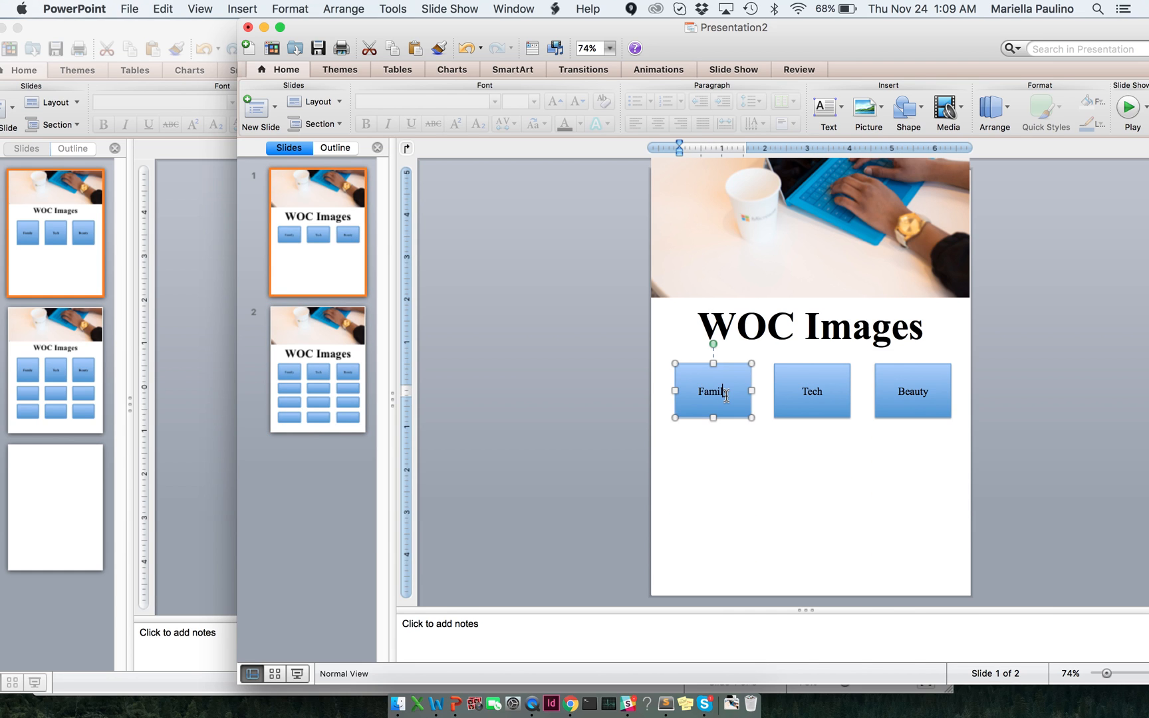
click(318, 368)
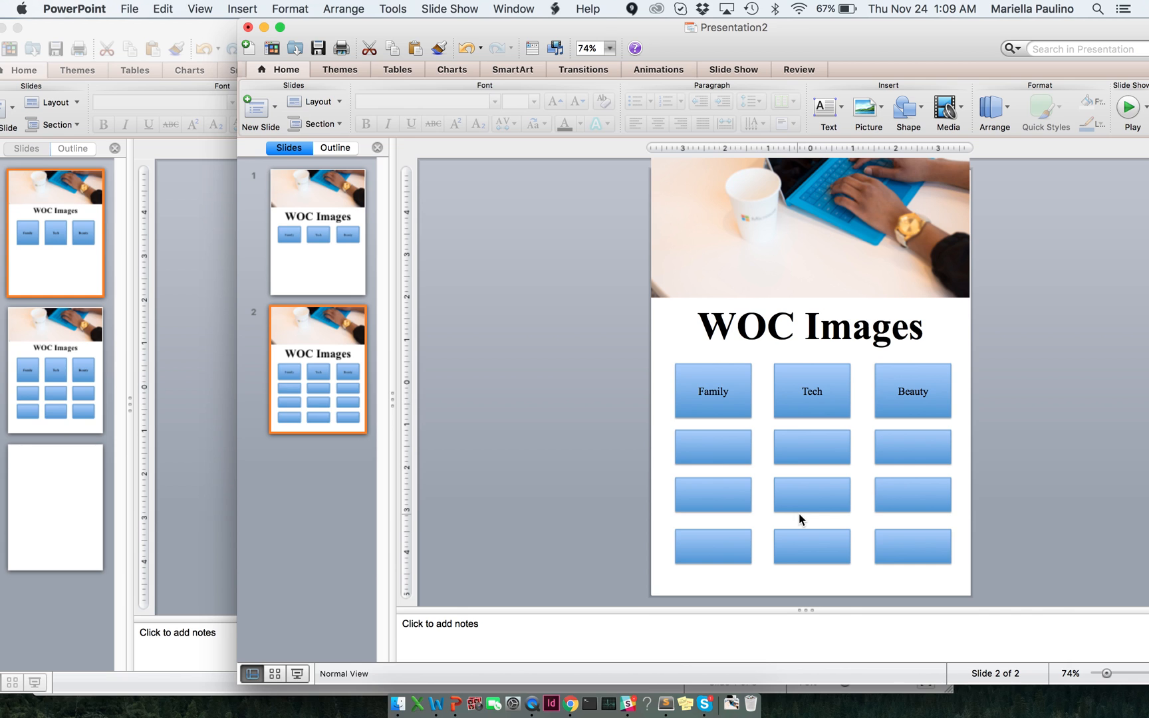
mouse_move(567, 702)
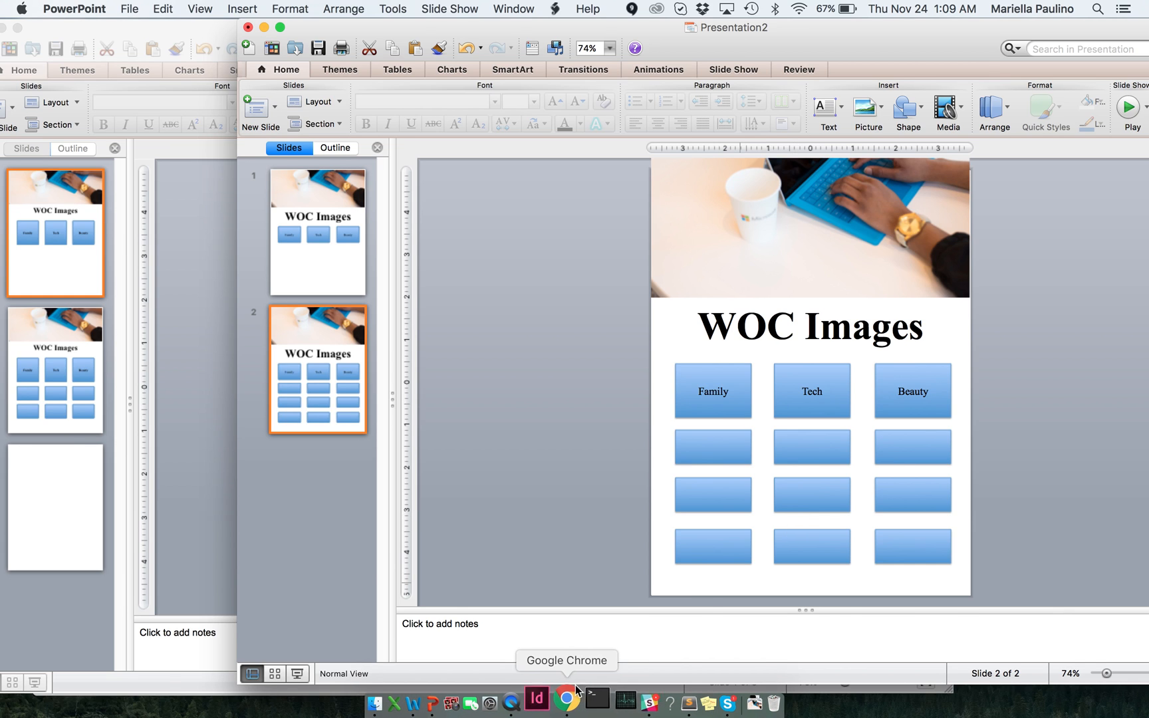